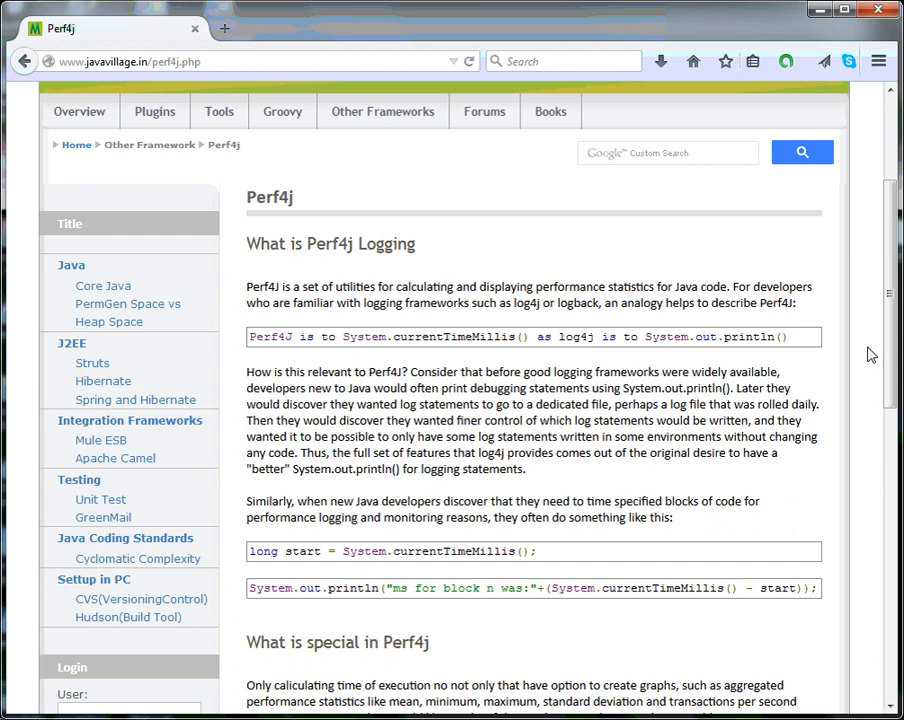
# Scroll the Perf4j overview down to the 'What is special in Perf4j' heading
pyautogui.scroll(-3)
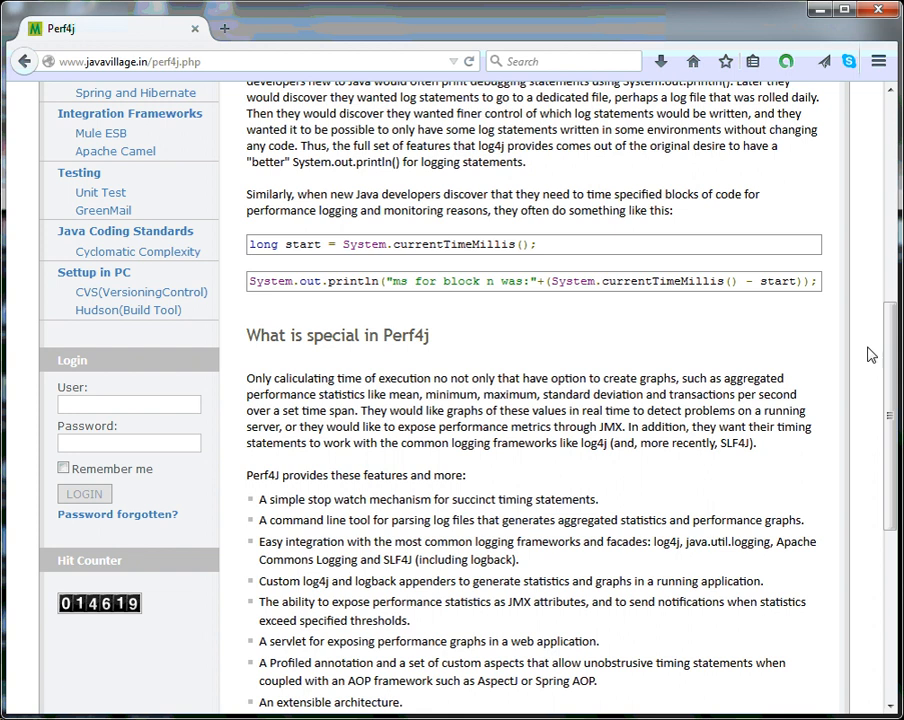
# Scroll to the full Perf4j feature list and the 'Perf4j Basic Example with Log4j' link
pyautogui.scroll(-3)
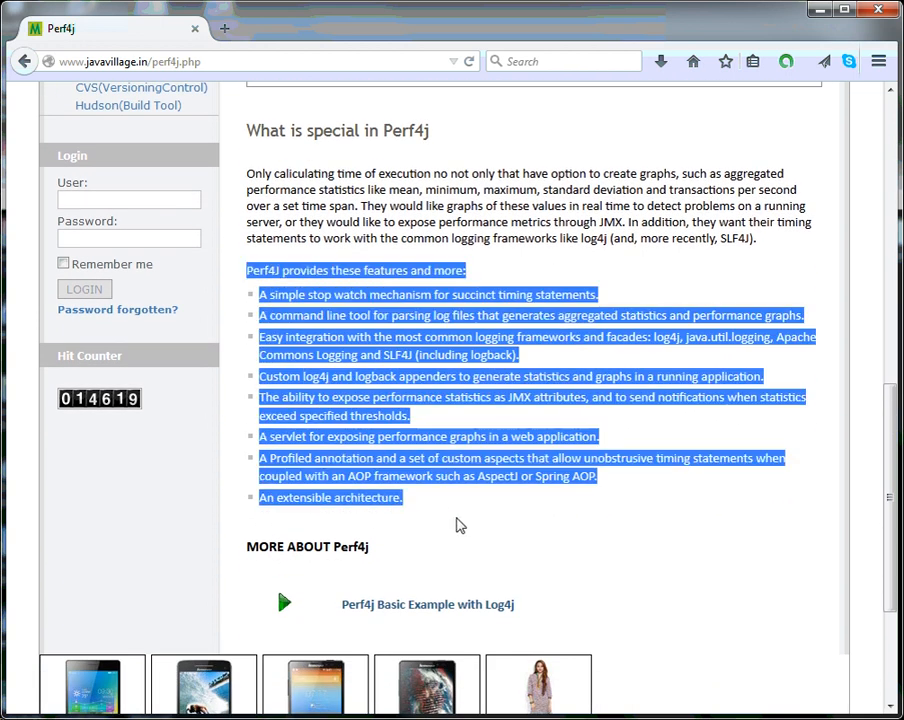
pyautogui.click(460, 524)
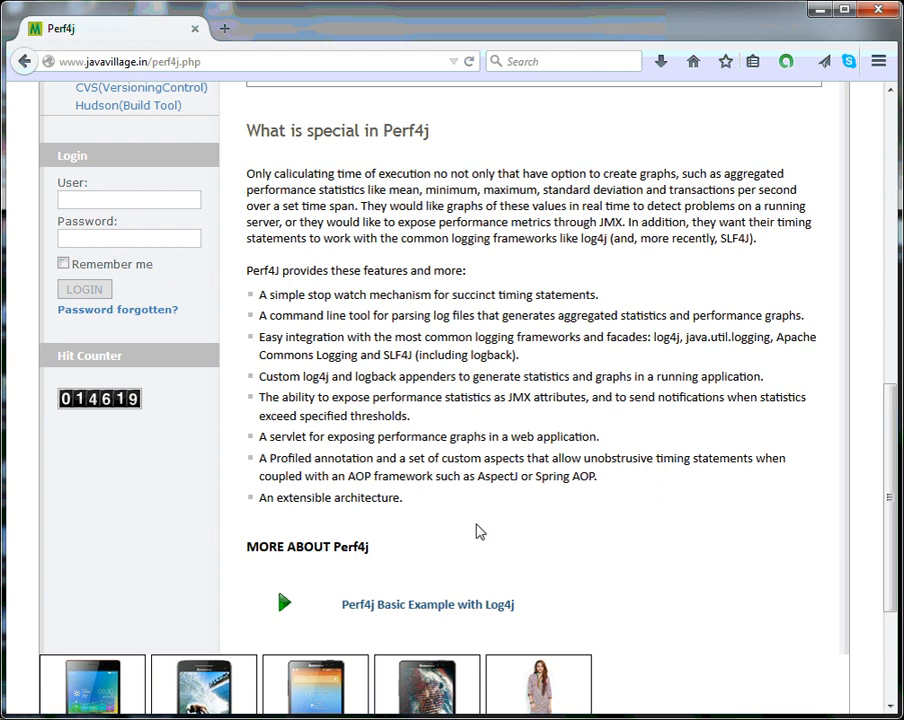
pyautogui.moveTo(340, 478)
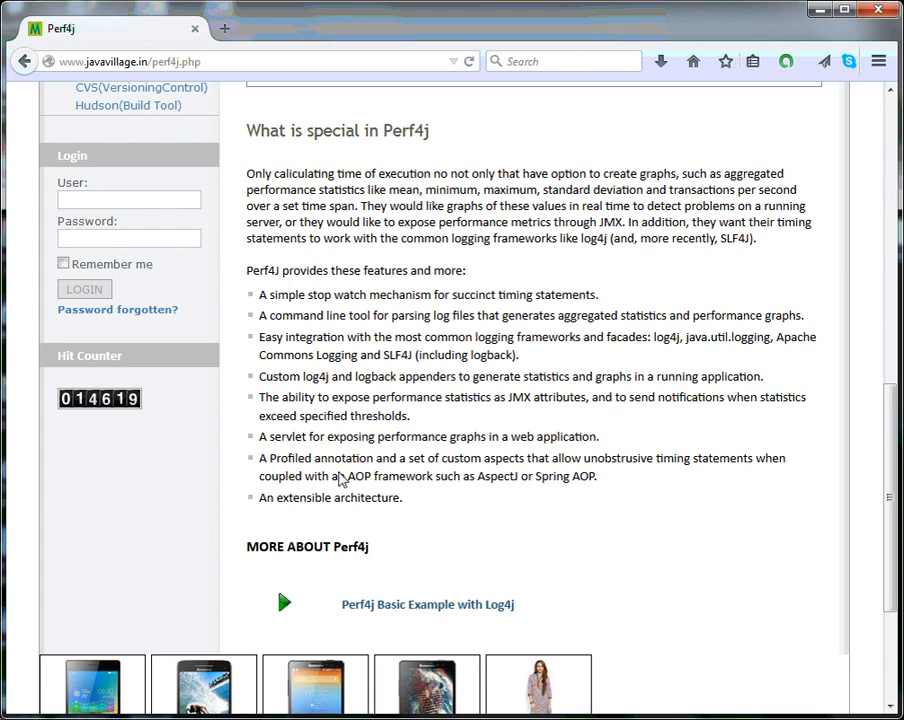
pyautogui.moveTo(262, 324)
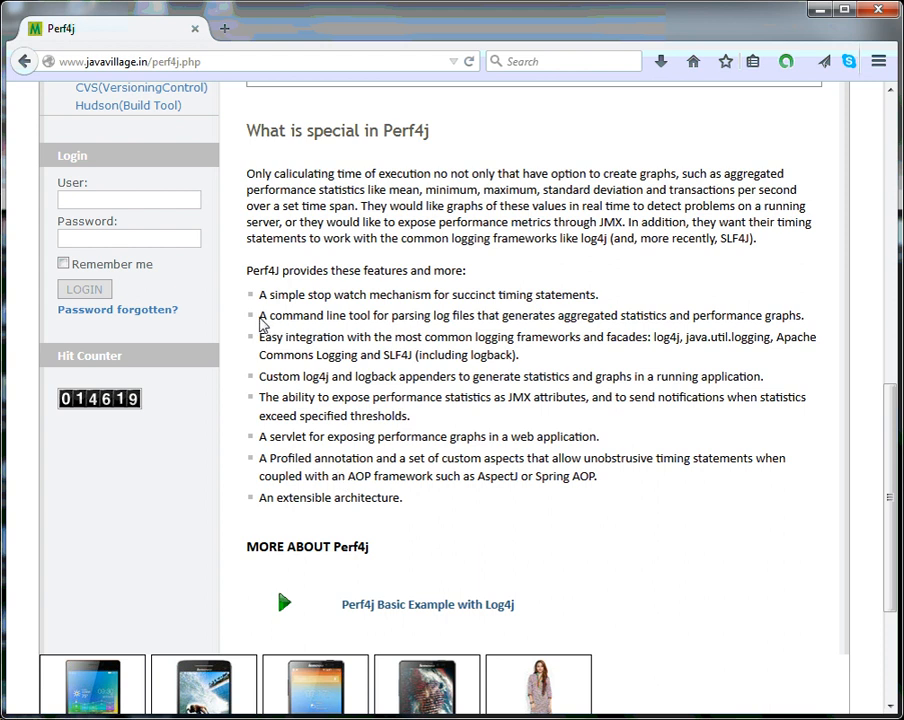
pyautogui.doubleClick(284, 316)
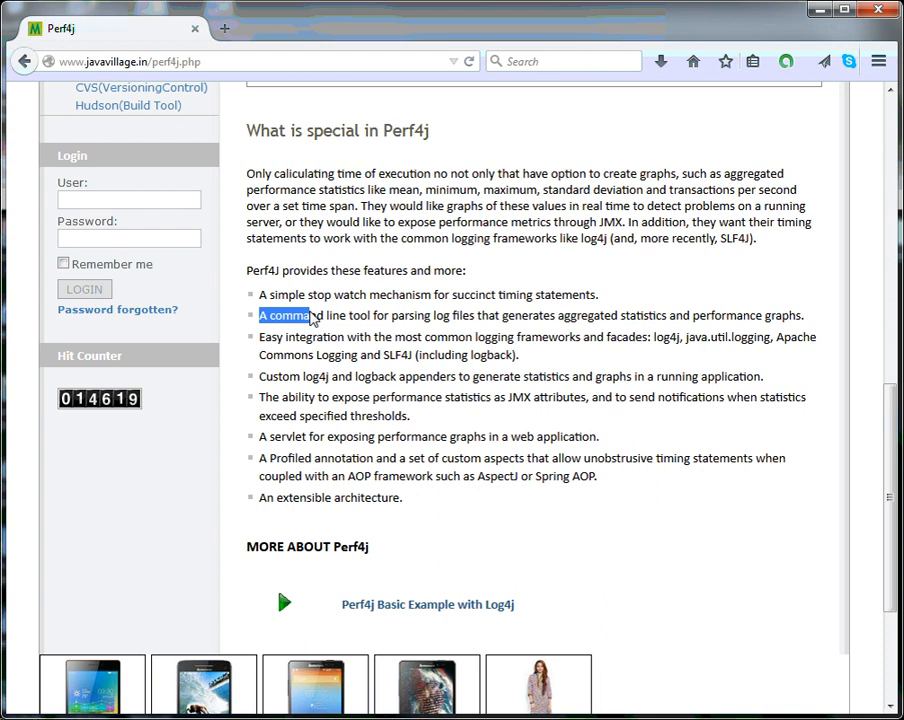
pyautogui.moveTo(356, 374)
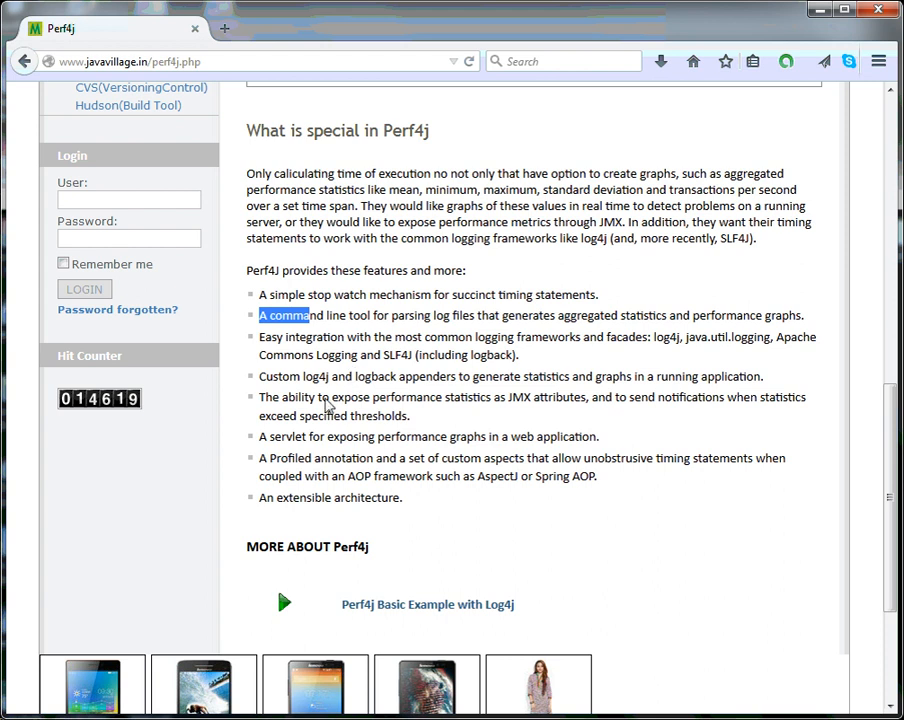
pyautogui.moveTo(430, 388)
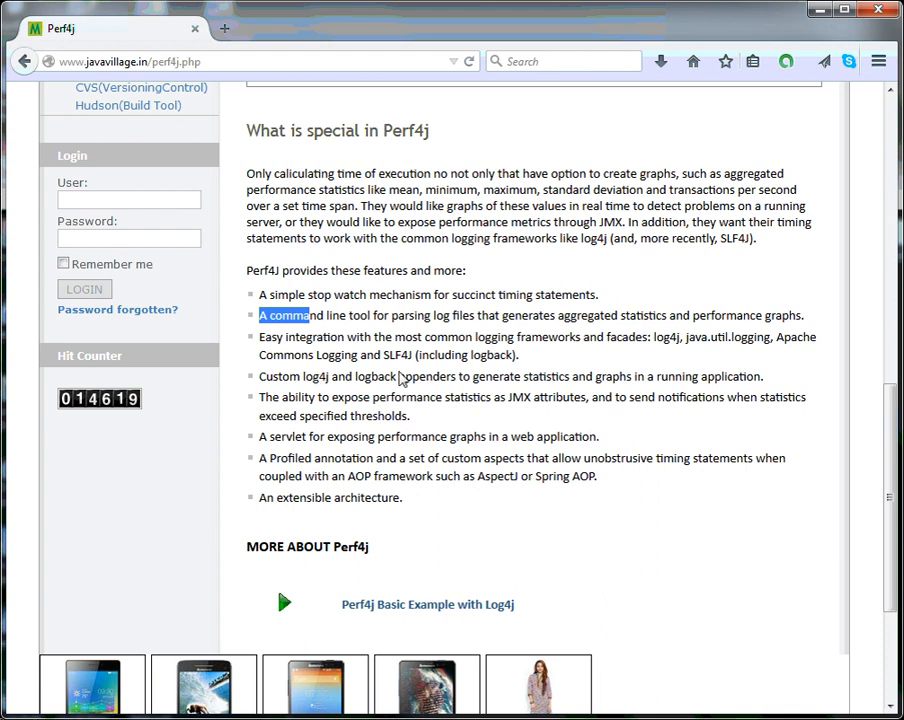
pyautogui.moveTo(444, 386)
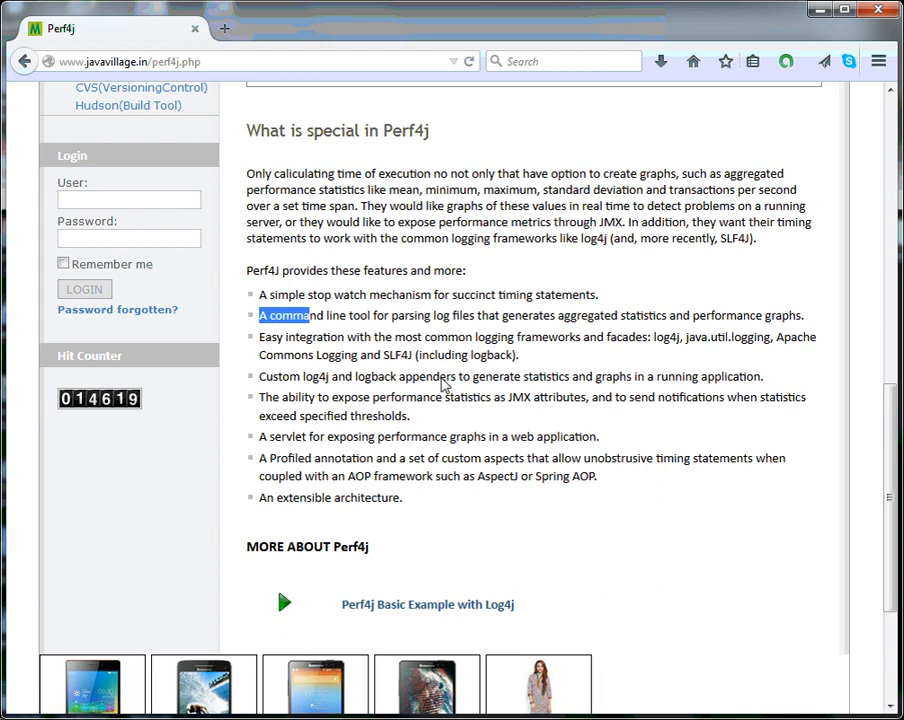
pyautogui.moveTo(372, 404)
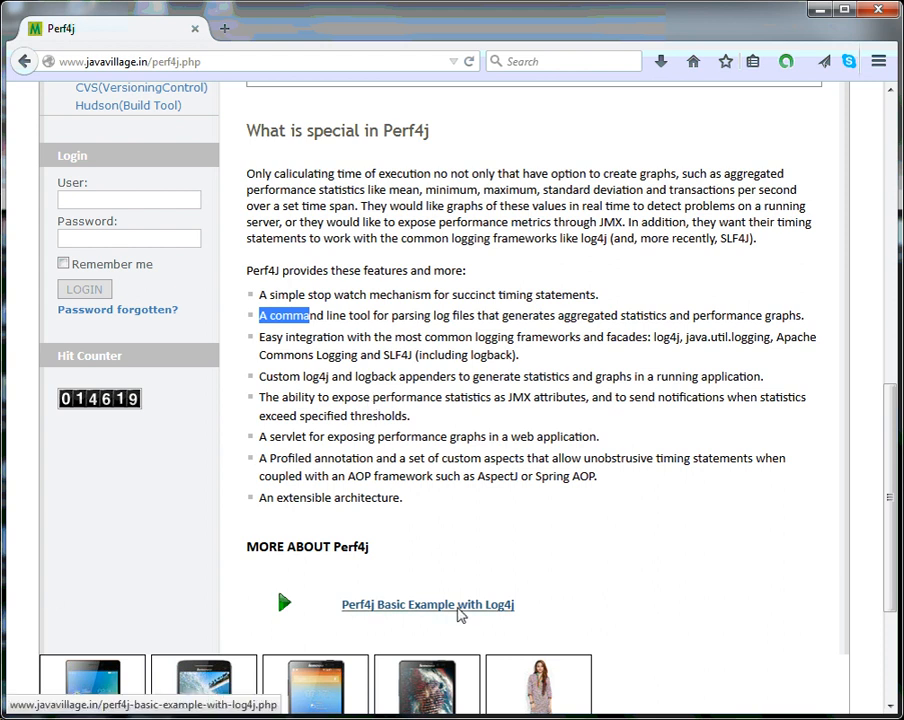
# Open the 'Perf4j Basic Example with Log4j' page and highlight its log4j.properties configuration lines
pyautogui.click(428, 604)
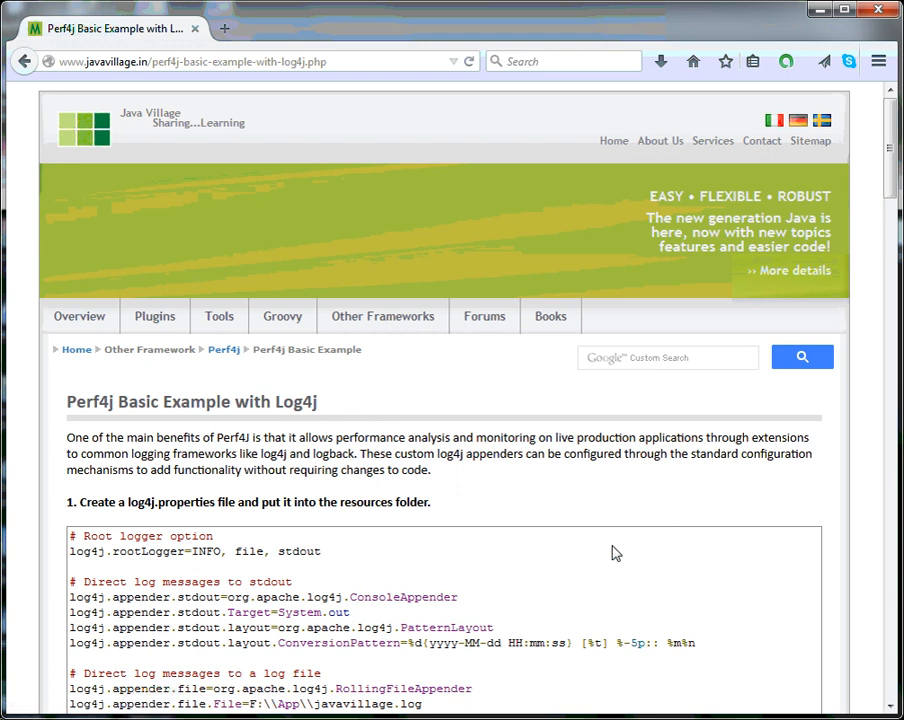
pyautogui.scroll(-3)
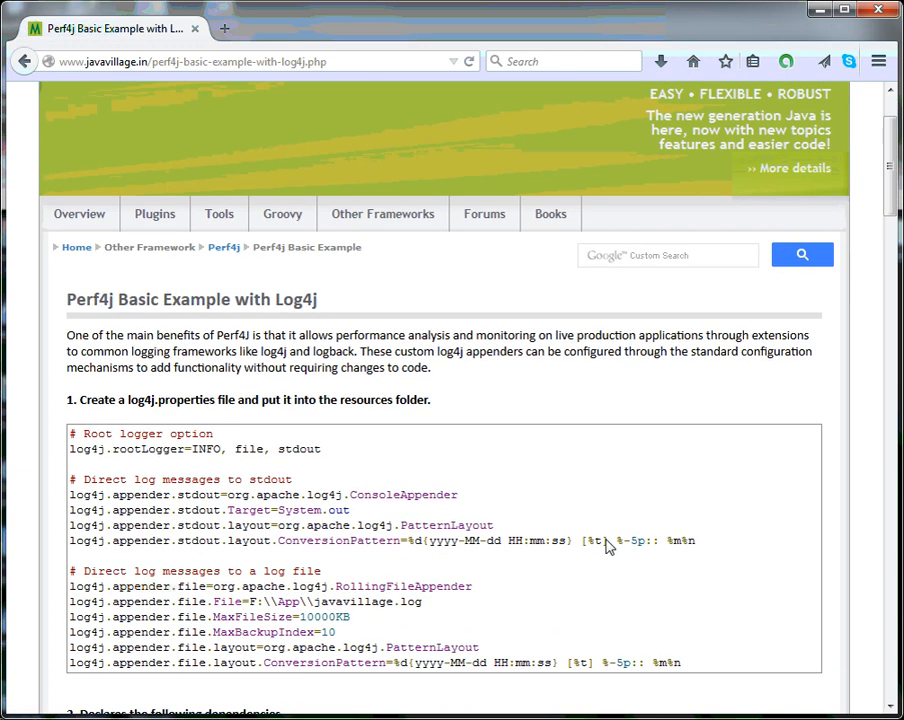
pyautogui.scroll(-3)
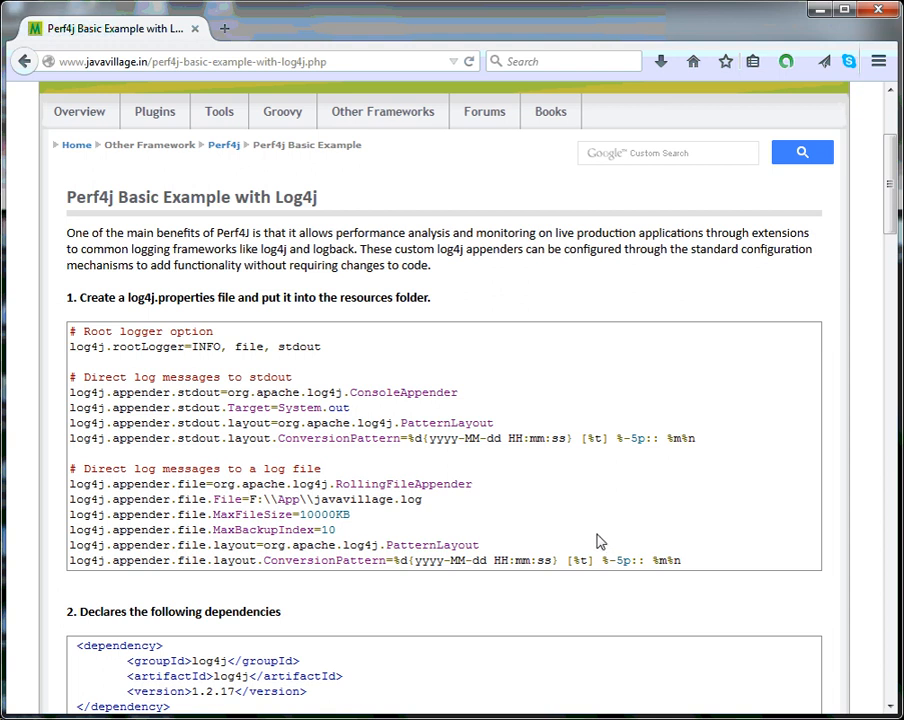
pyautogui.moveTo(82, 340)
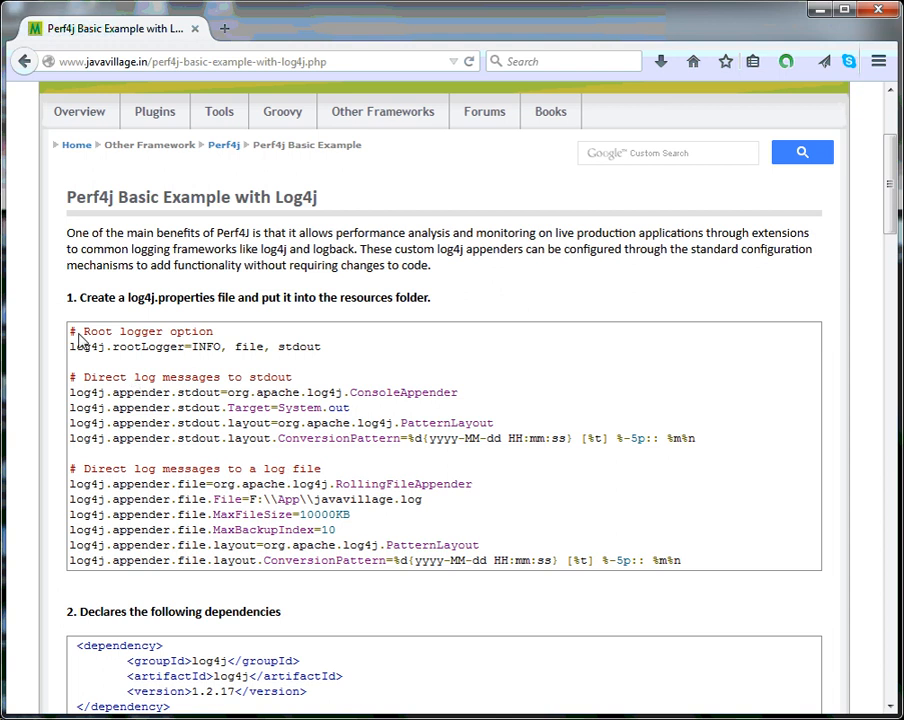
pyautogui.moveTo(84, 332); pyautogui.dragTo(690, 544)
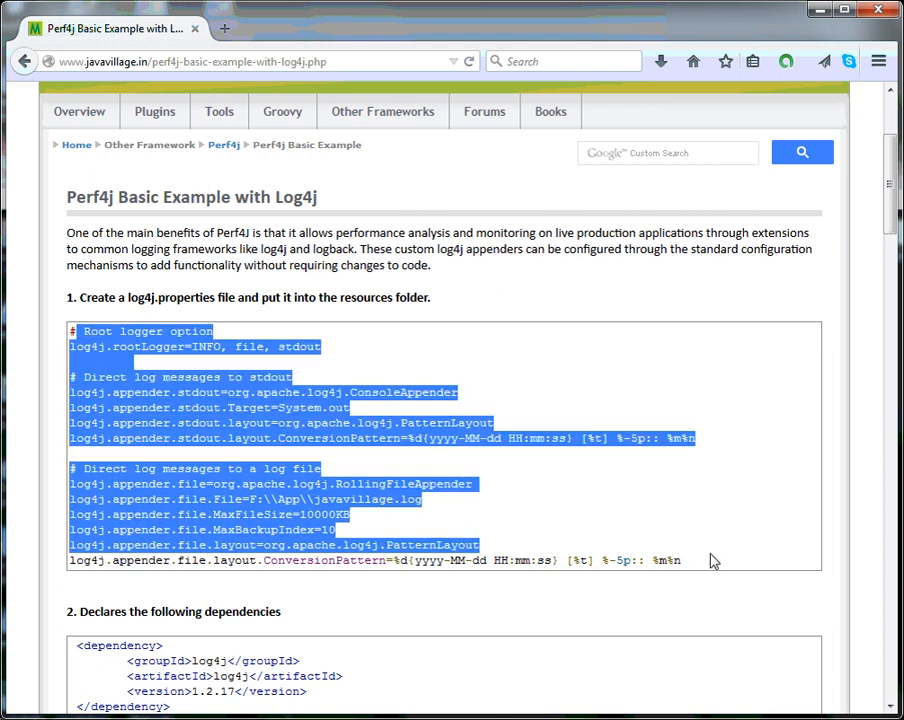
pyautogui.scroll(-3)
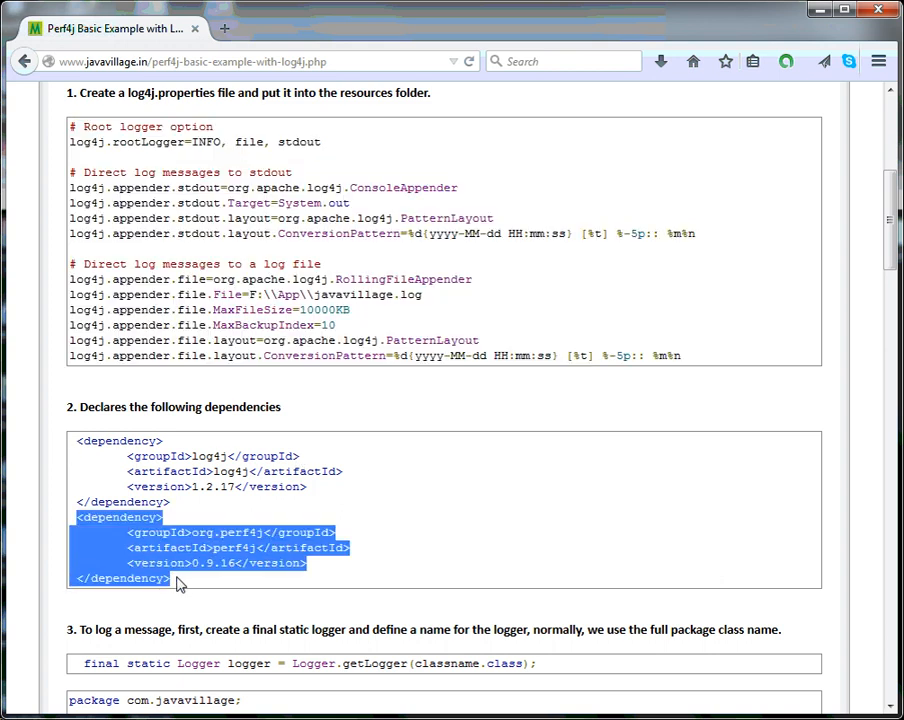
pyautogui.scroll(-3)
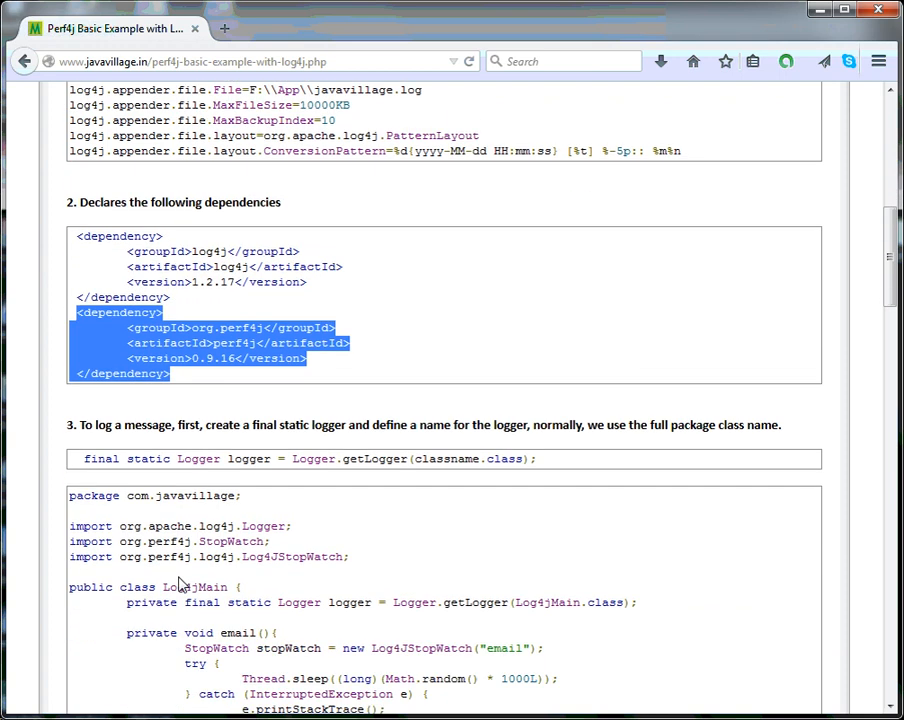
pyautogui.scroll(-3)
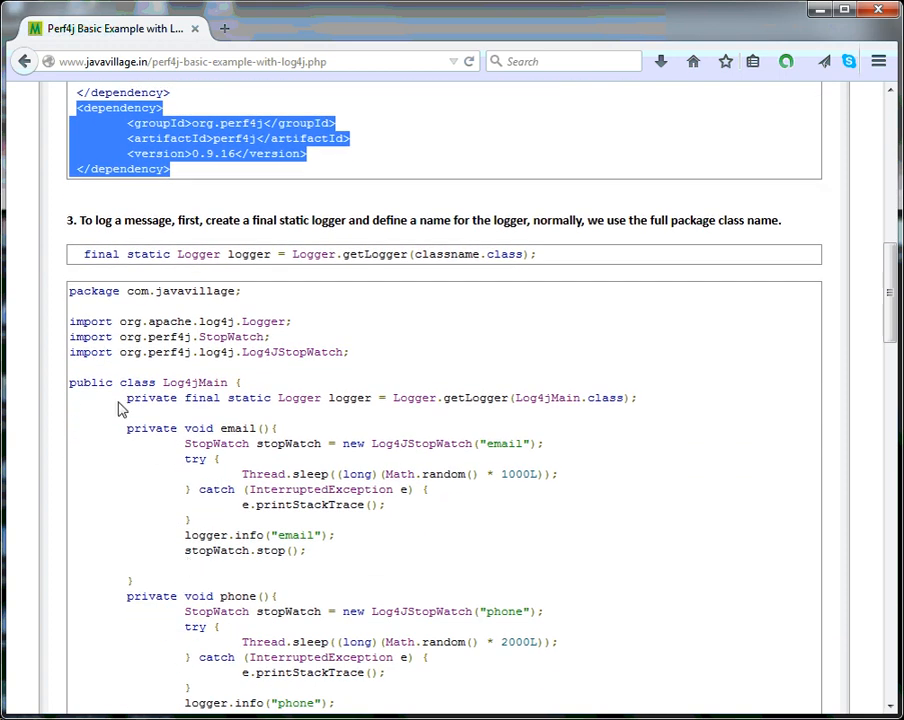
pyautogui.click(640, 470)
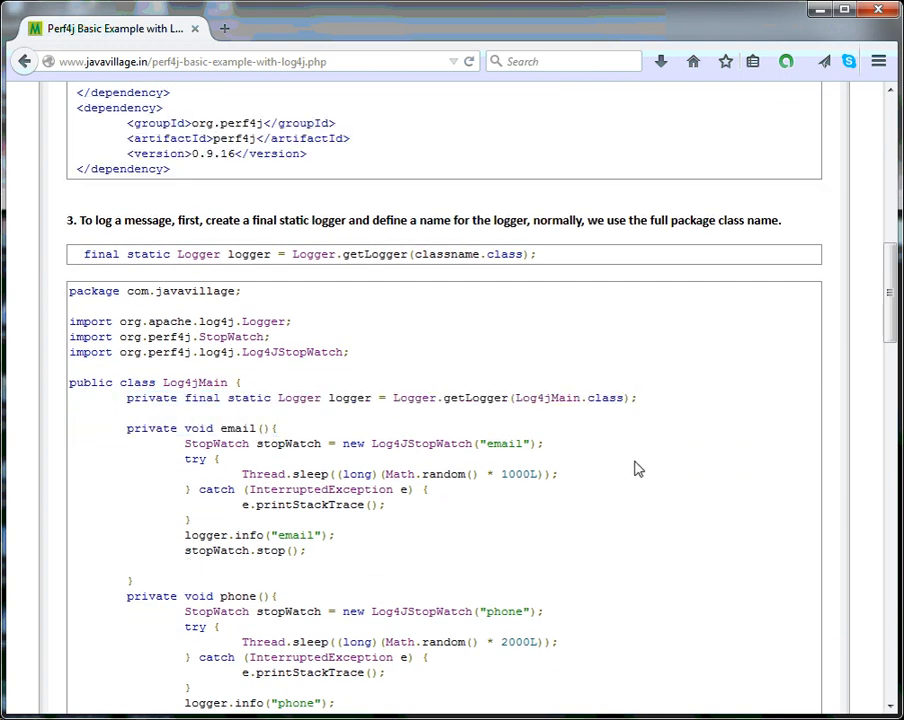
pyautogui.scroll(-3)
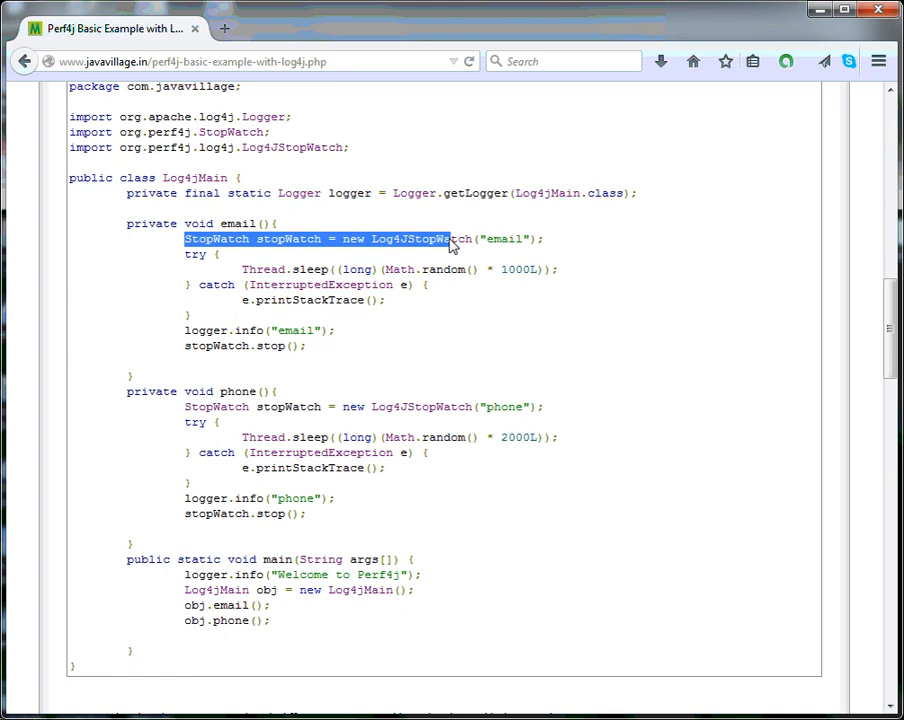
pyautogui.click(224, 240)
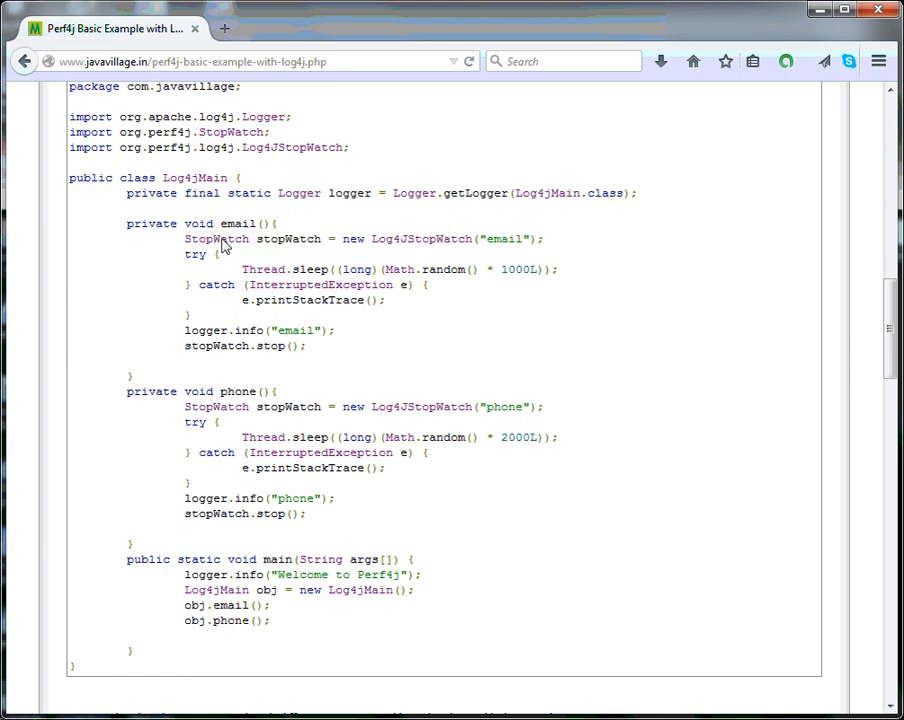
pyautogui.doubleClick(216, 238)
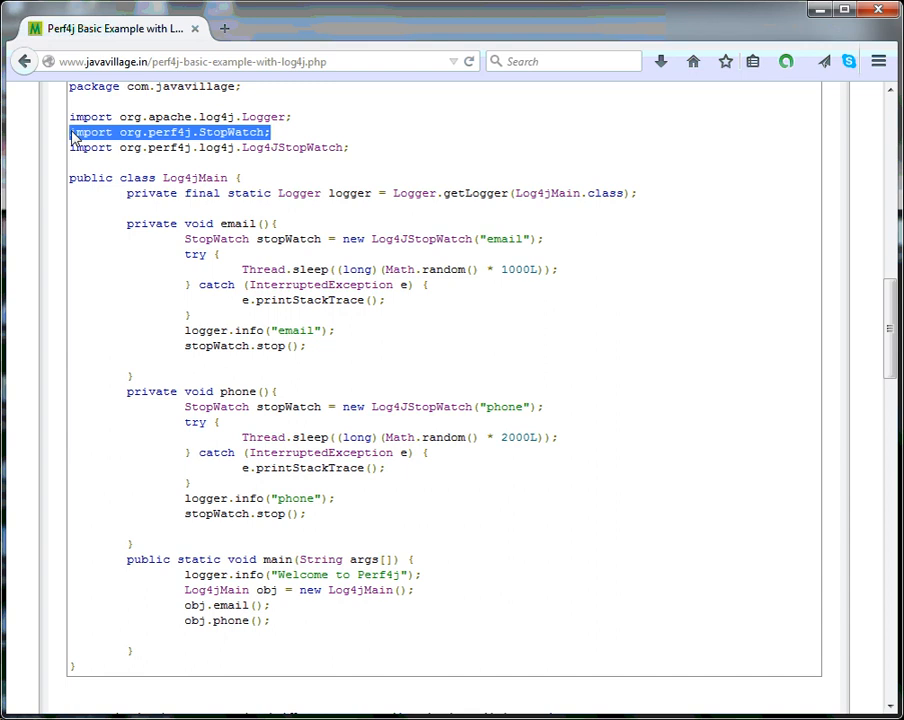
pyautogui.moveTo(184, 248)
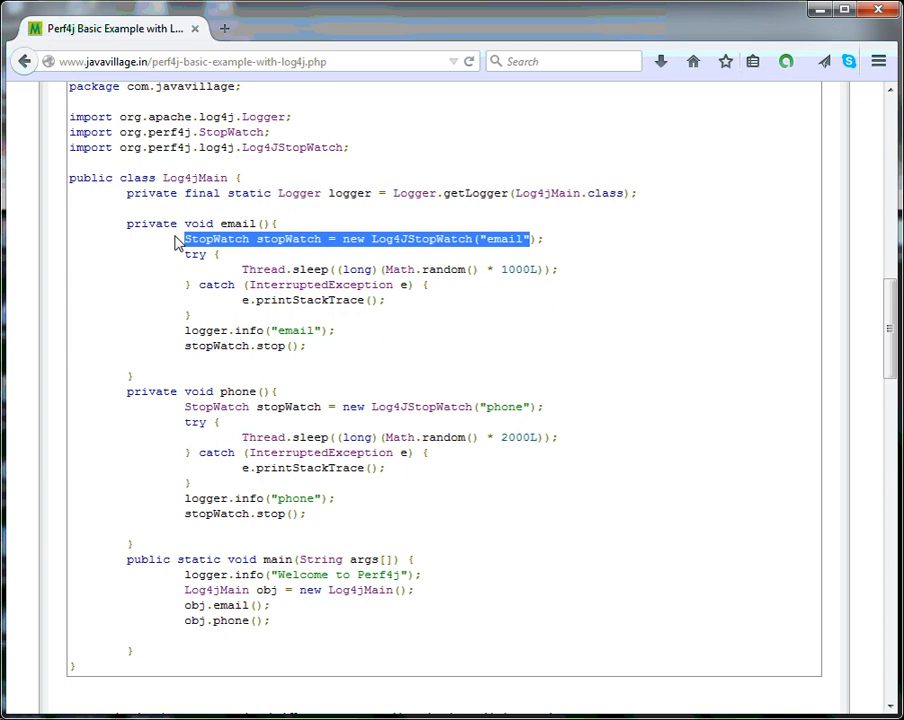
pyautogui.moveTo(184, 238); pyautogui.dragTo(190, 316)
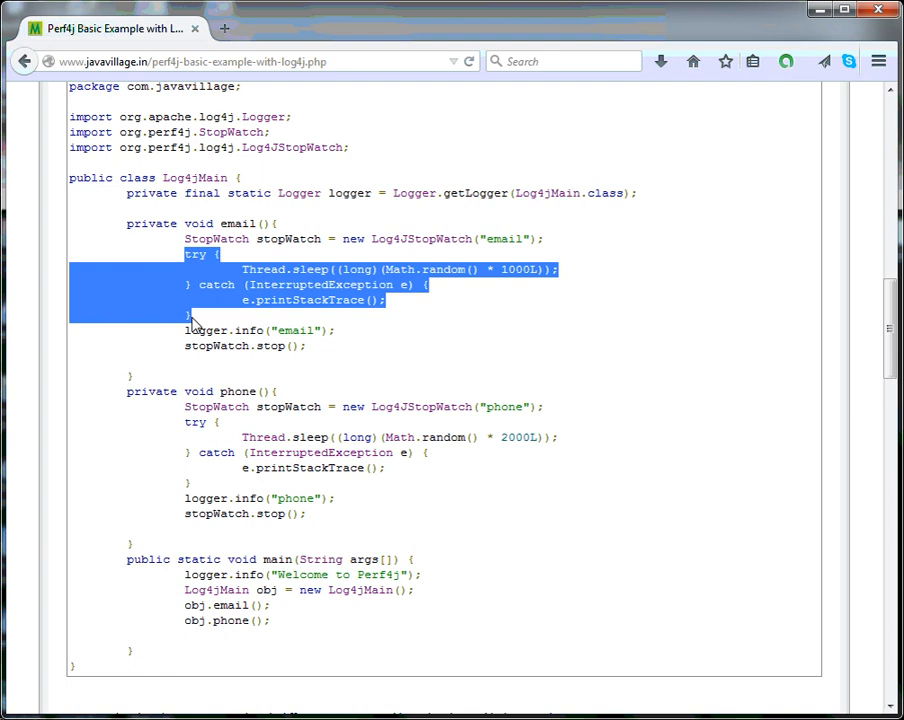
pyautogui.moveTo(196, 324)
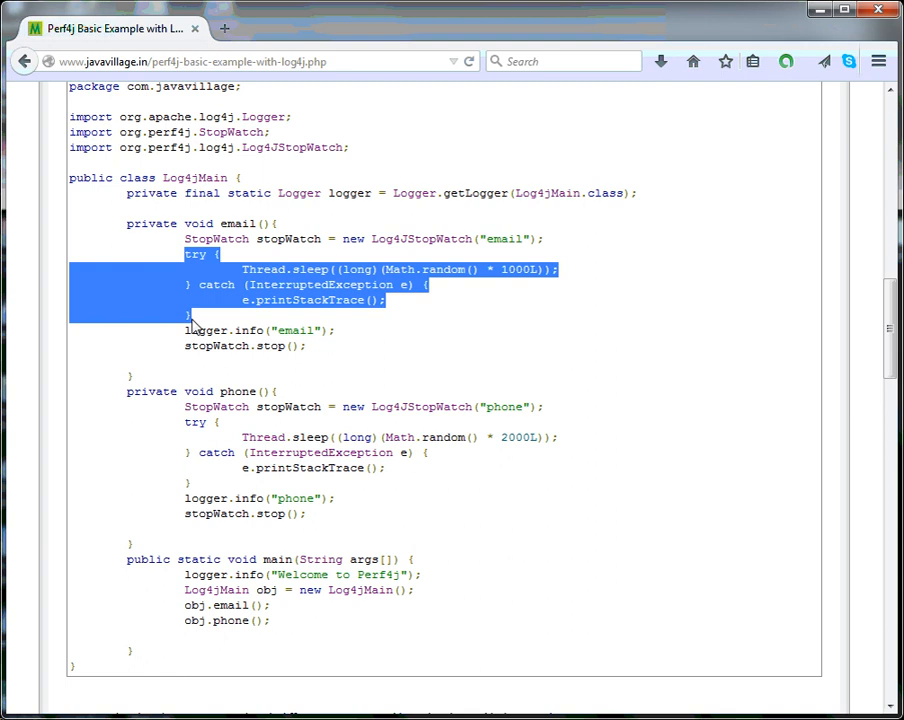
pyautogui.moveTo(184, 344)
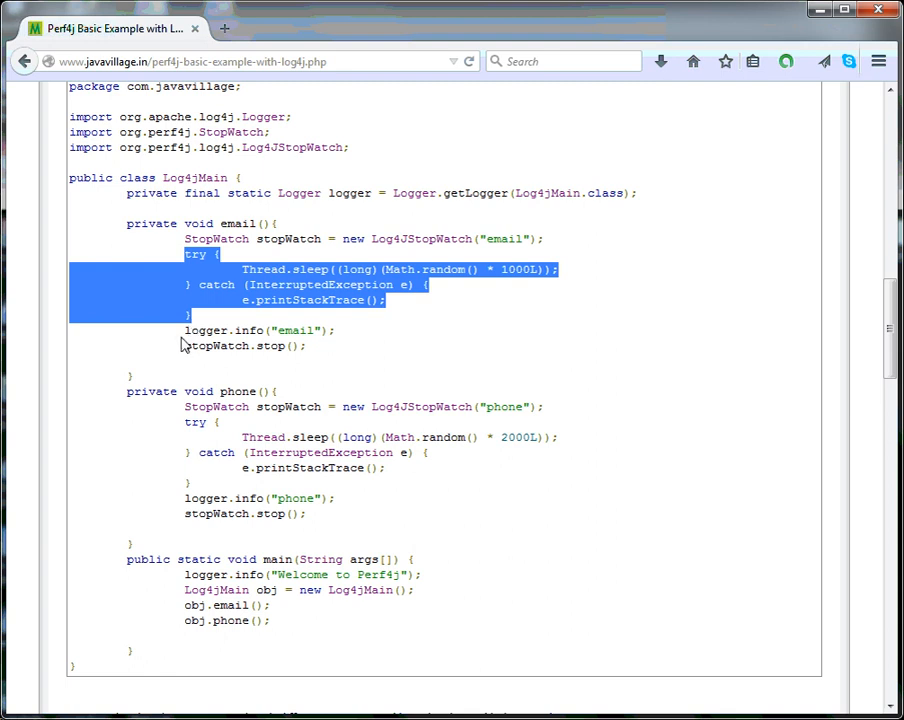
pyautogui.moveTo(362, 246)
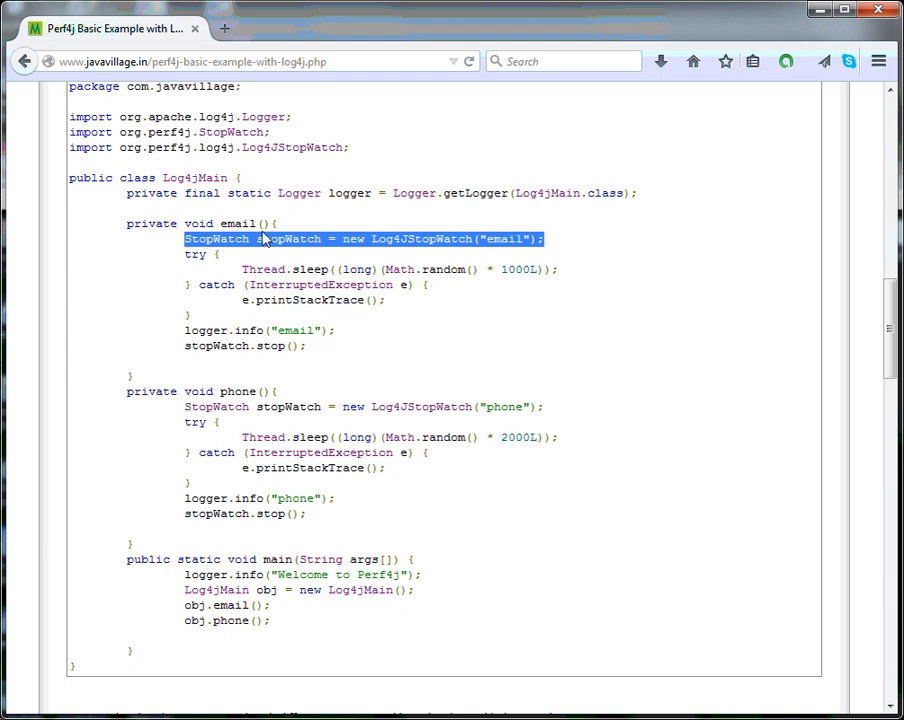
pyautogui.click(510, 244)
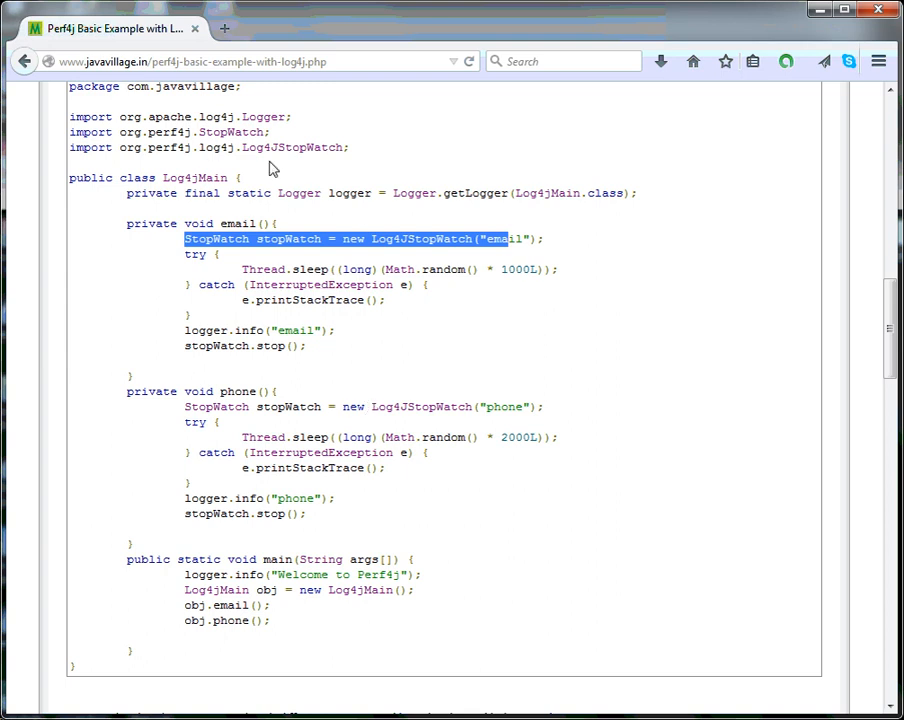
pyautogui.moveTo(304, 364)
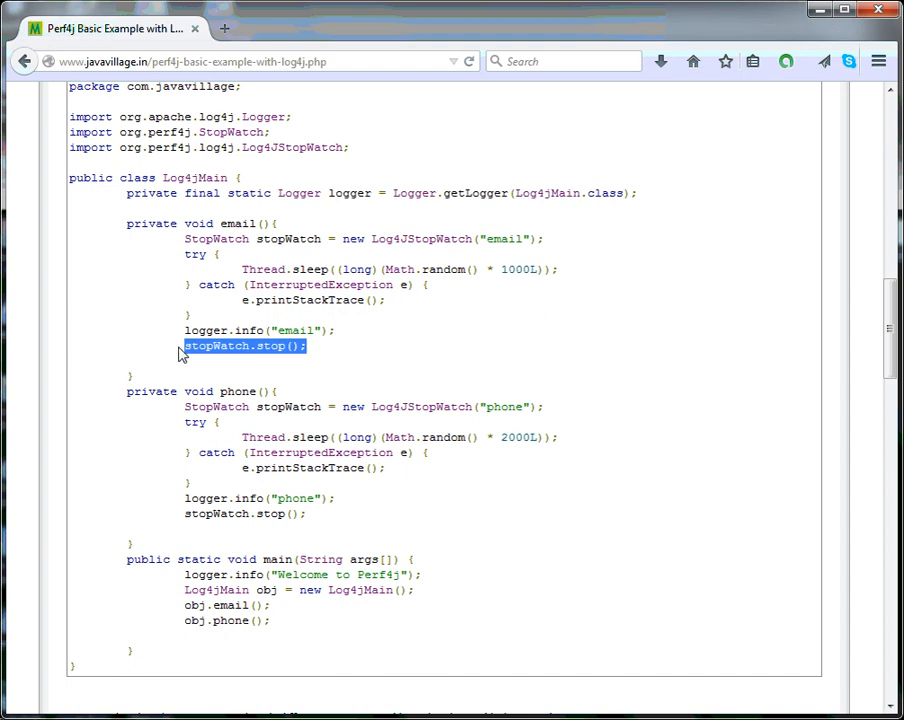
pyautogui.click(130, 398)
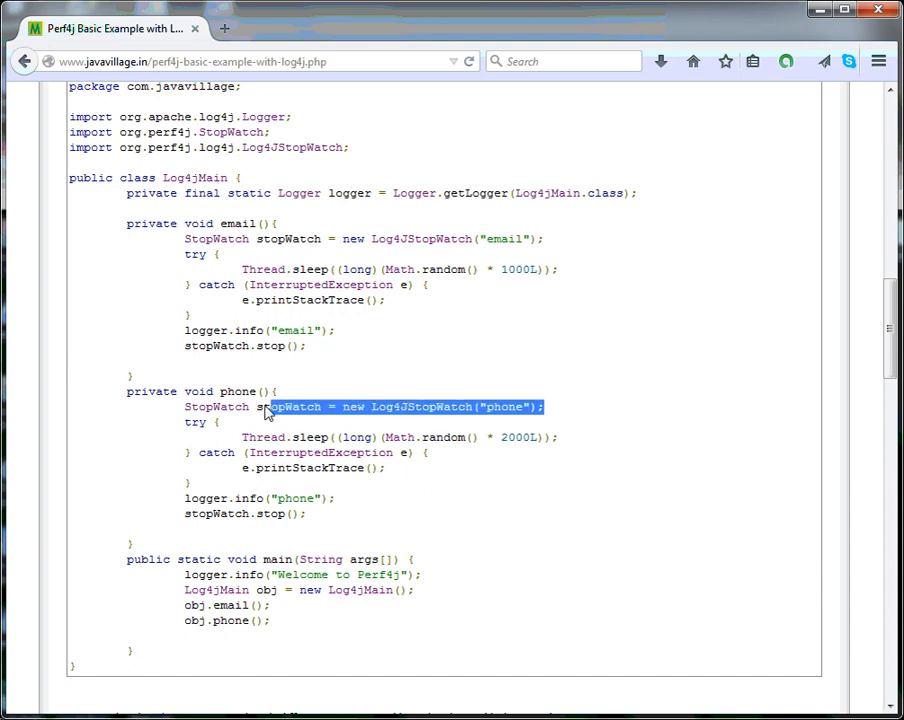
pyautogui.scroll(-3)
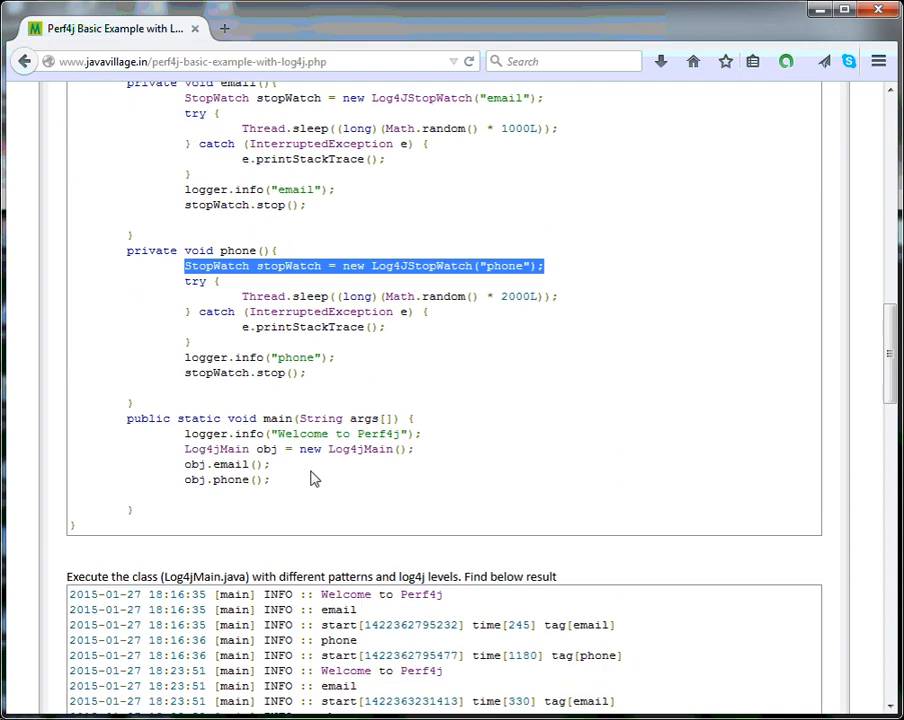
pyautogui.scroll(-3)
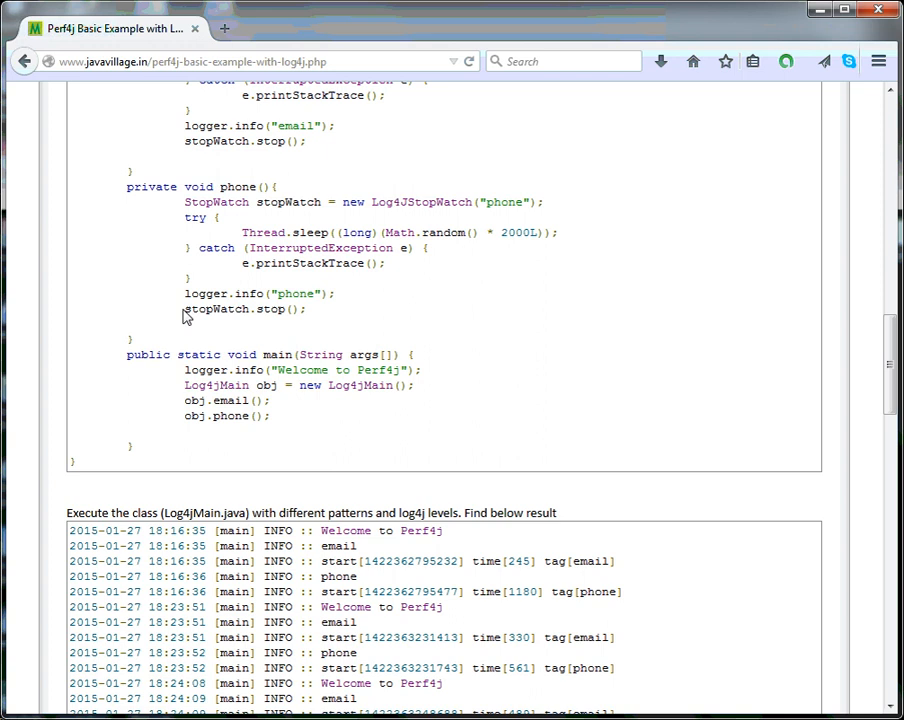
pyautogui.doubleClick(244, 308)
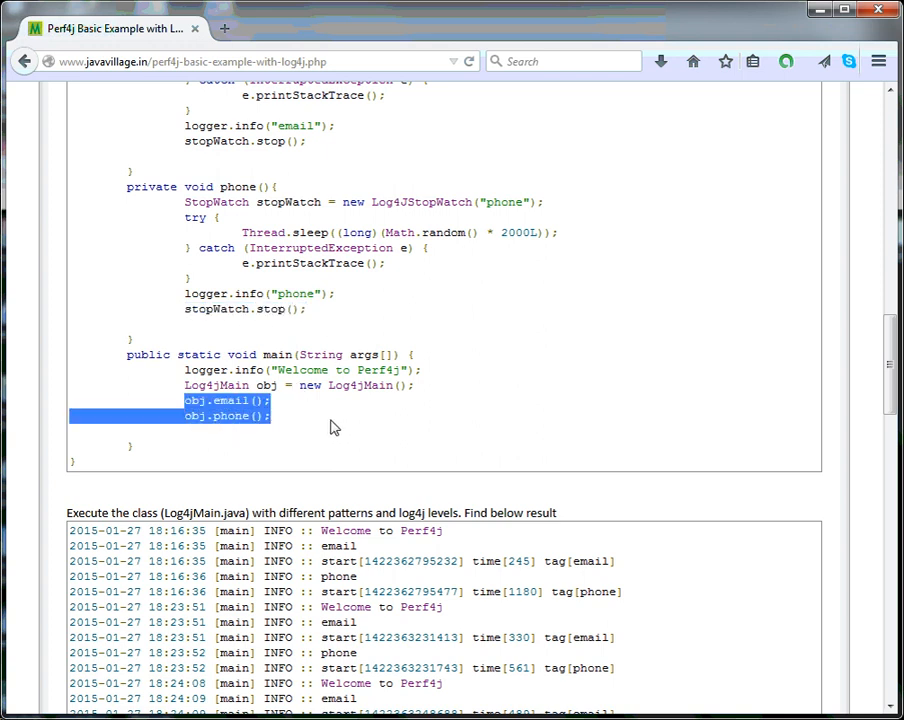
pyautogui.scroll(-3)
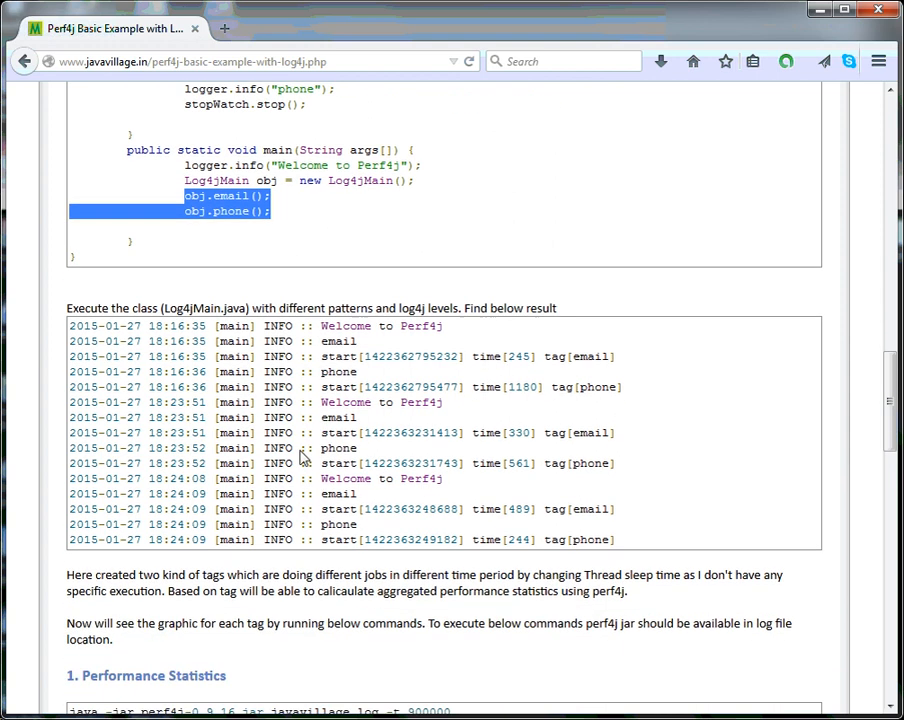
pyautogui.moveTo(528, 352)
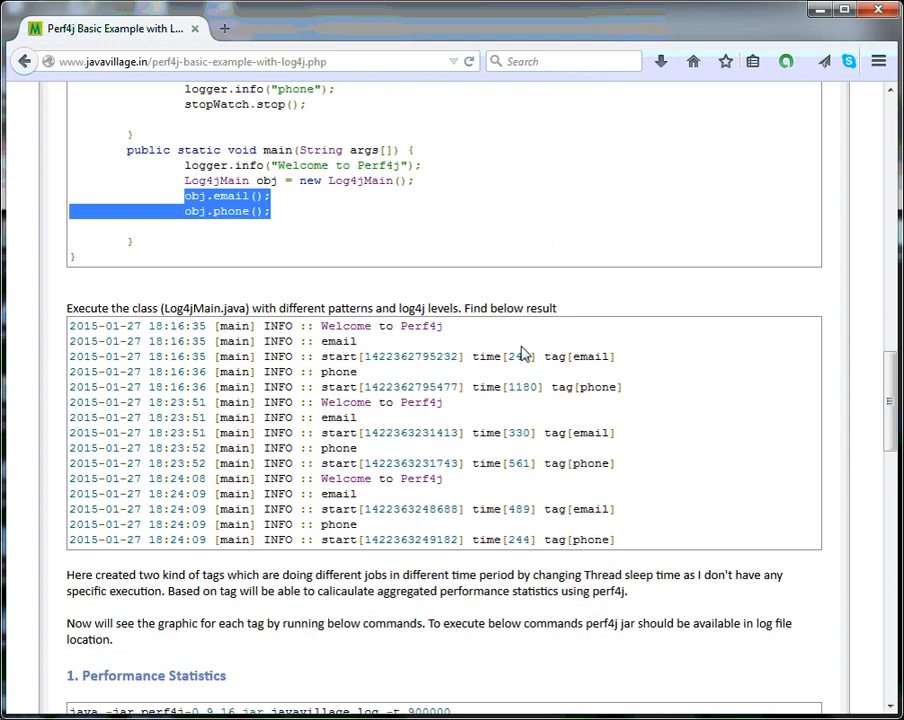
pyautogui.moveTo(508, 436)
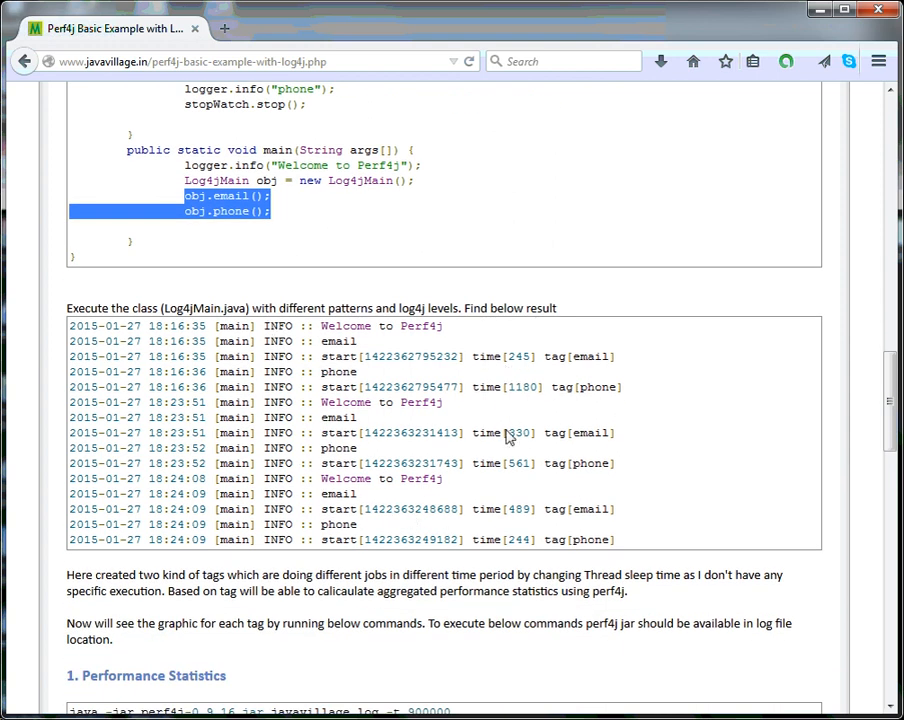
pyautogui.scroll(3)
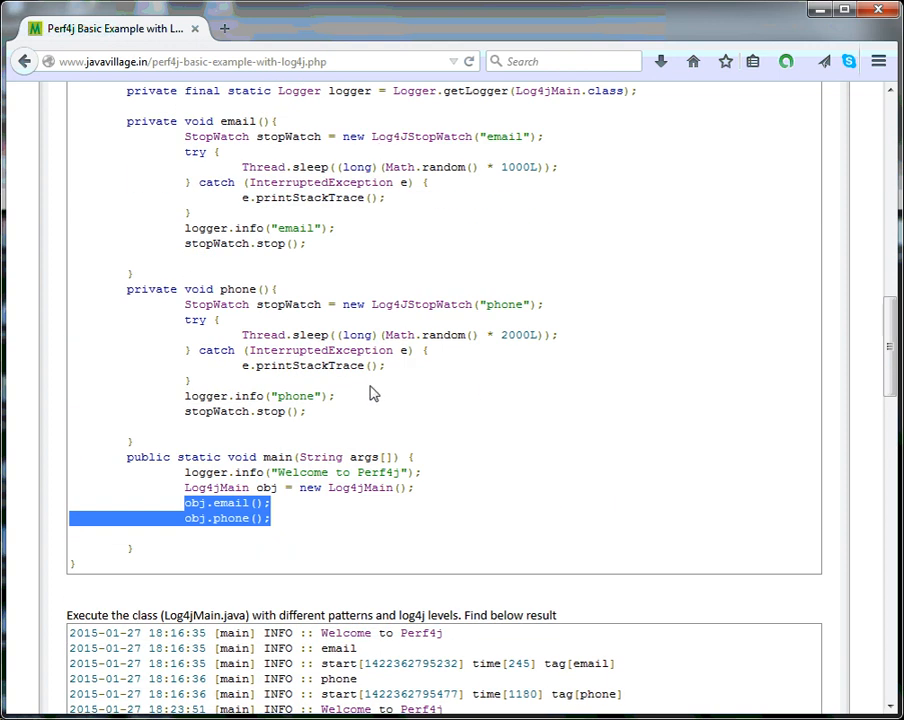
pyautogui.scroll(-3)
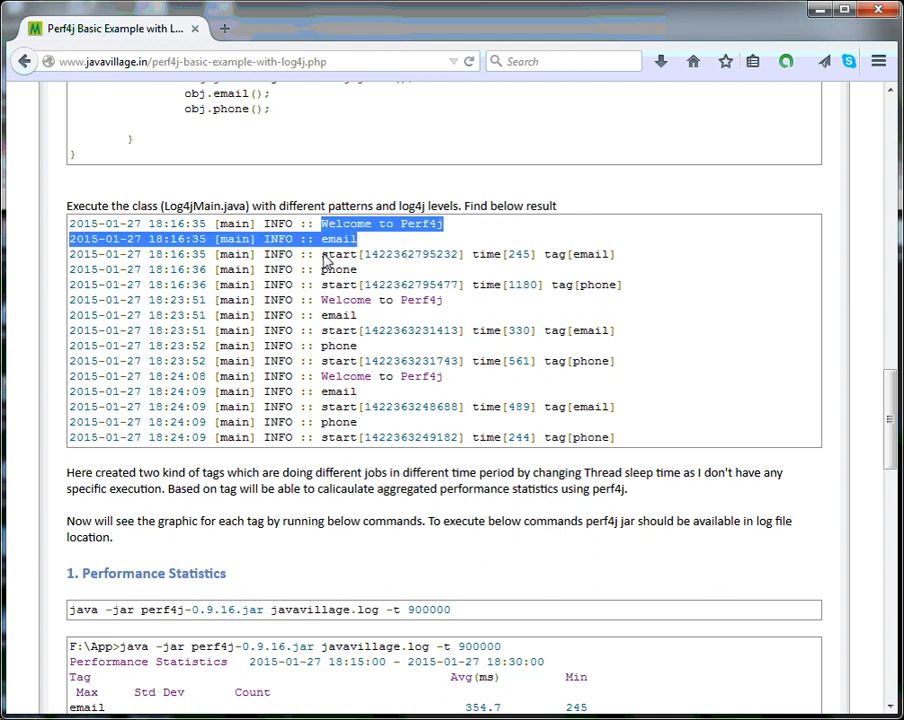
pyautogui.moveTo(322, 254); pyautogui.dragTo(630, 254)
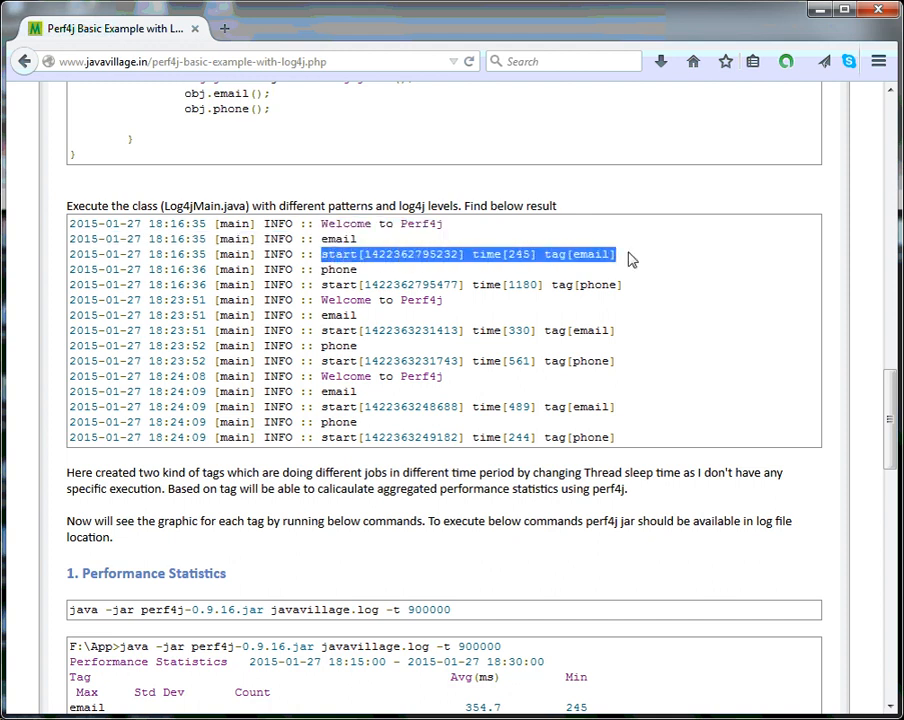
pyautogui.doubleClick(336, 238)
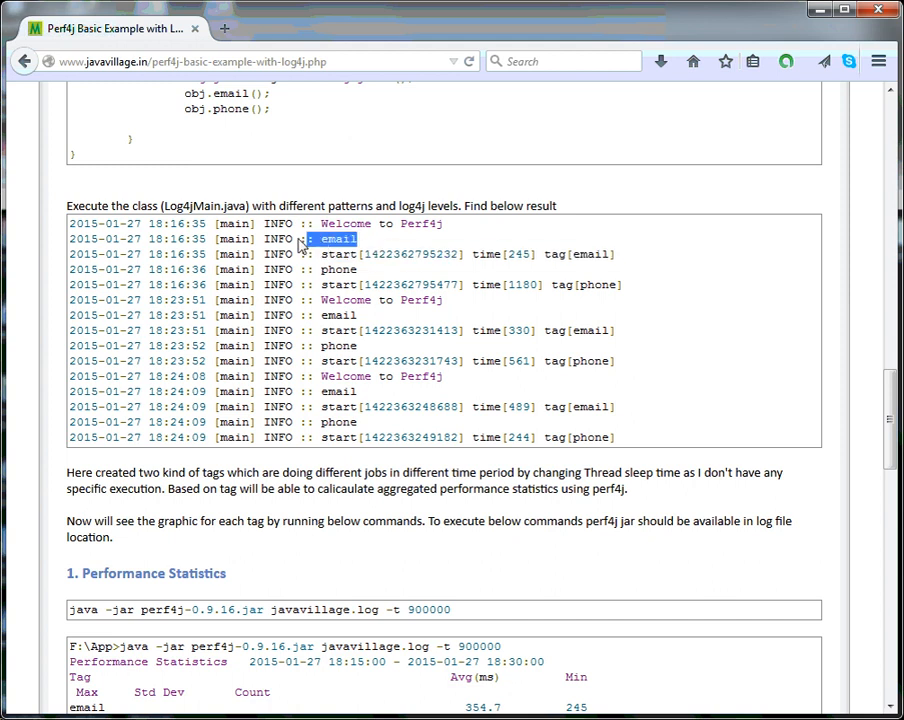
pyautogui.moveTo(310, 238); pyautogui.dragTo(70, 224)
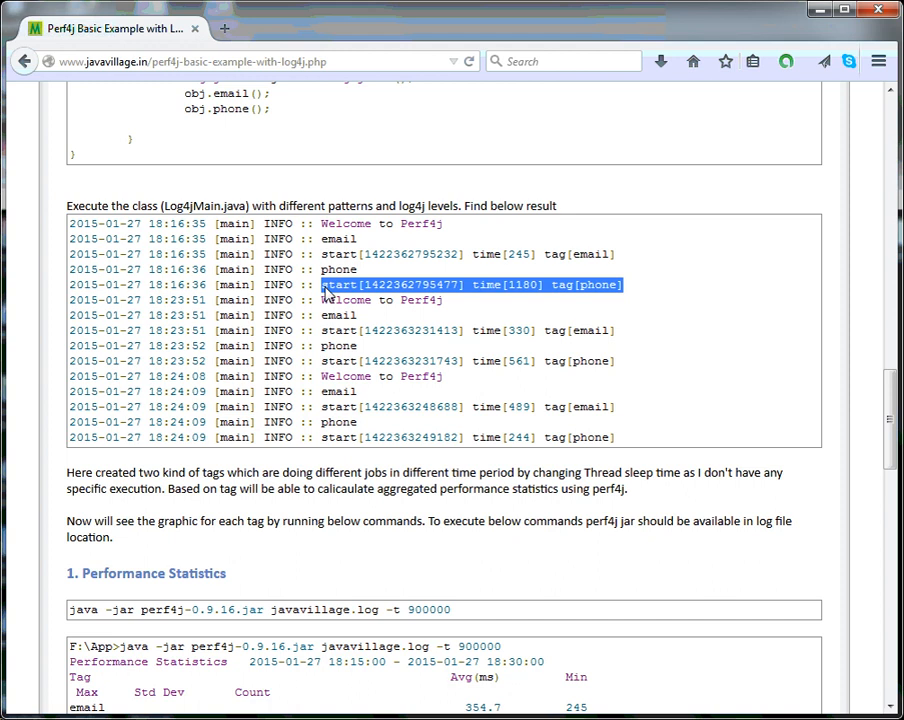
pyautogui.scroll(3)
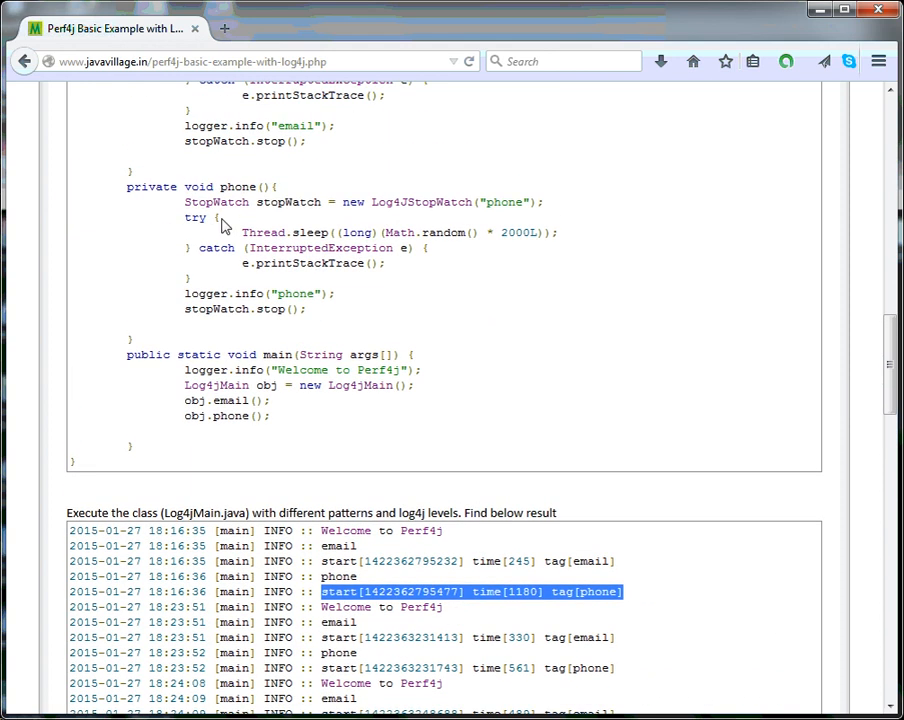
pyautogui.doubleClick(216, 200)
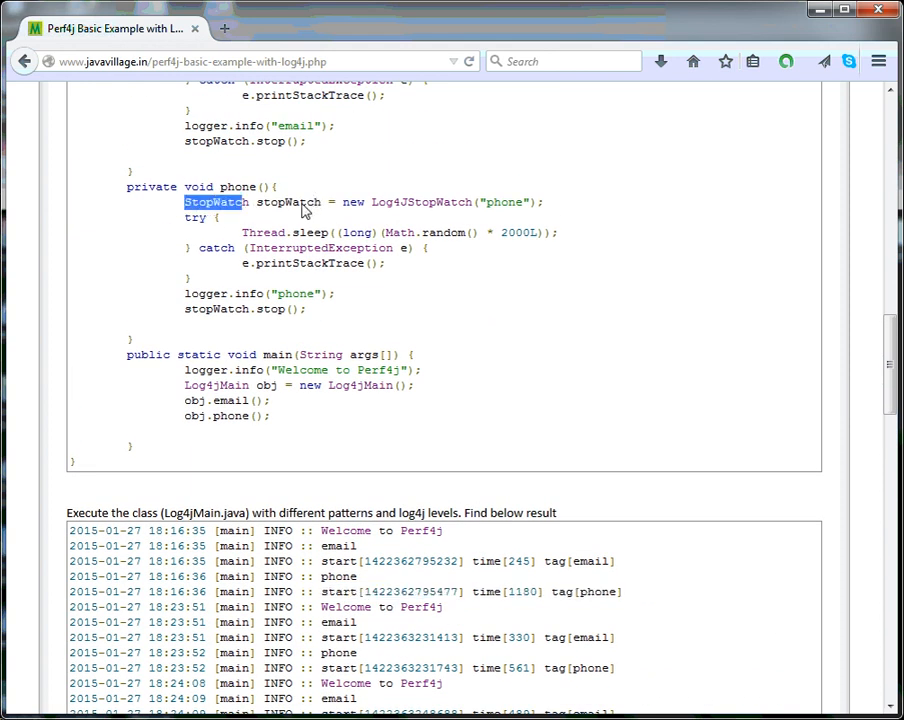
pyautogui.scroll(-3)
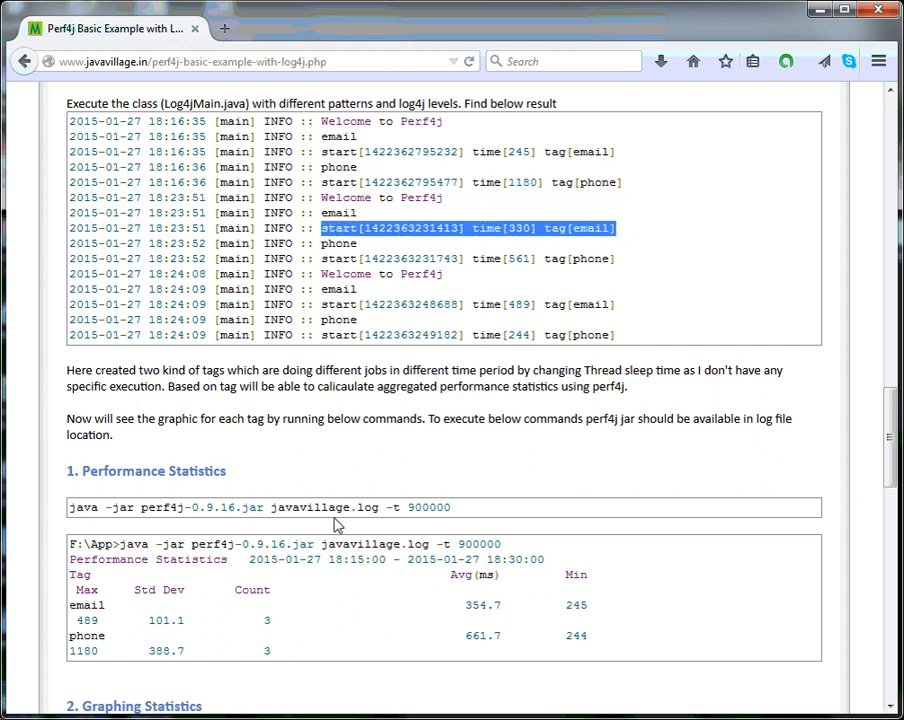
pyautogui.moveTo(564, 538)
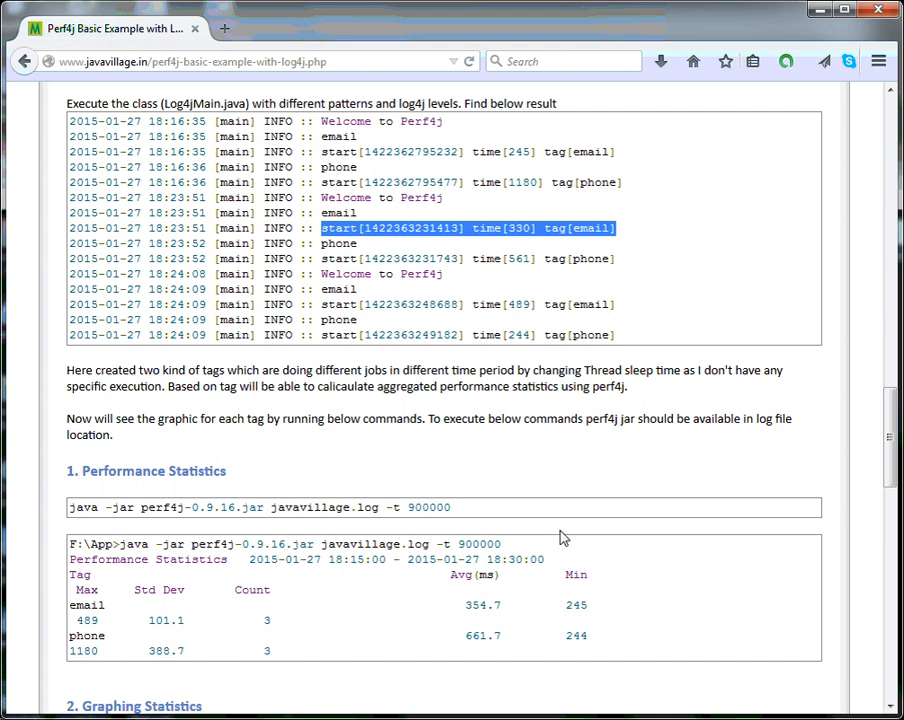
pyautogui.moveTo(496, 310)
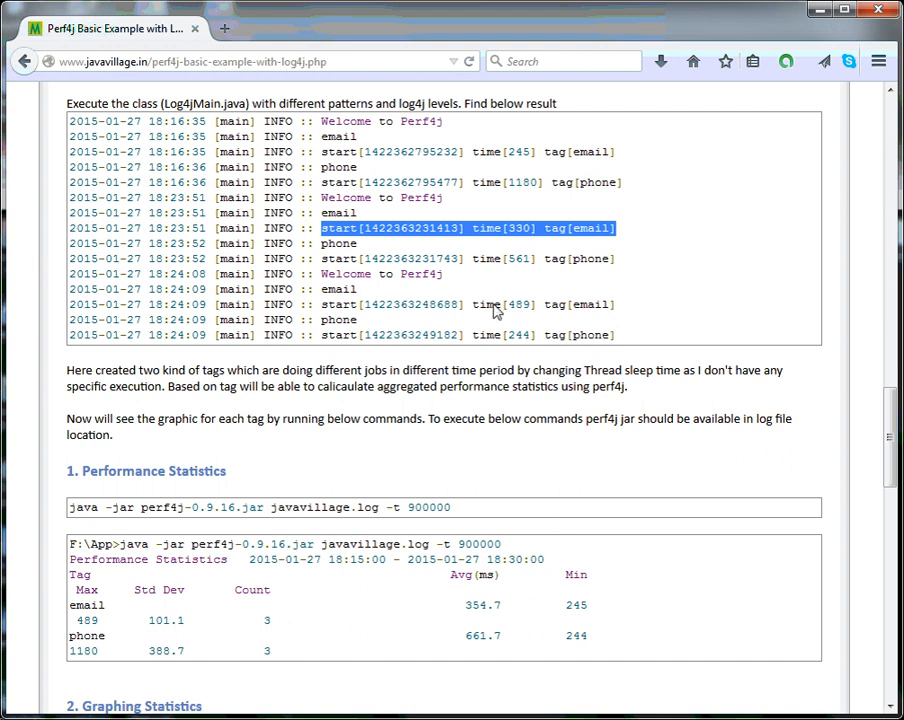
pyautogui.doubleClick(488, 304)
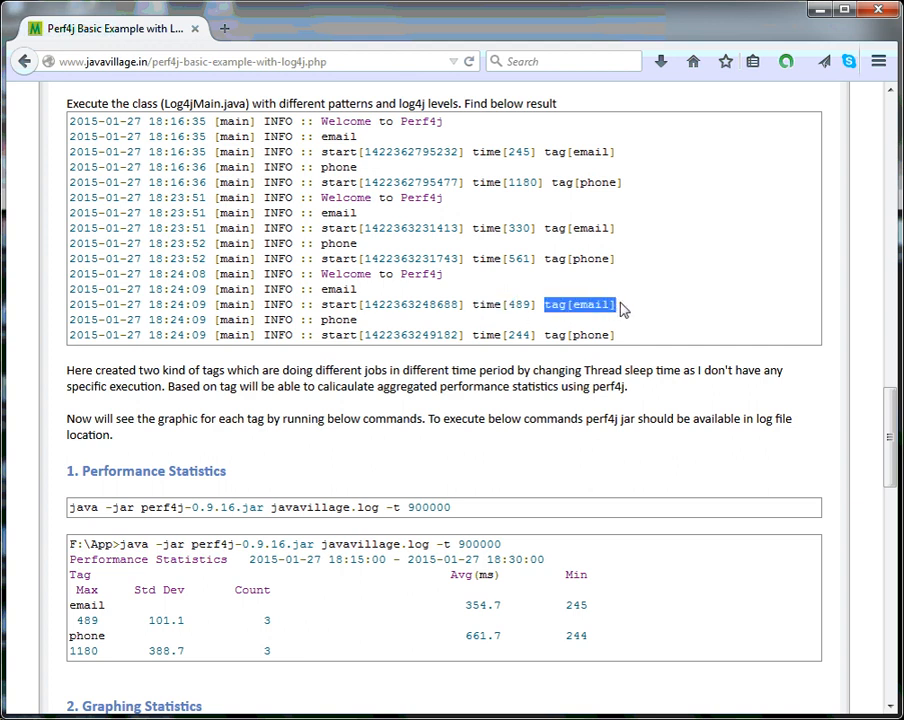
pyautogui.scroll(-3)
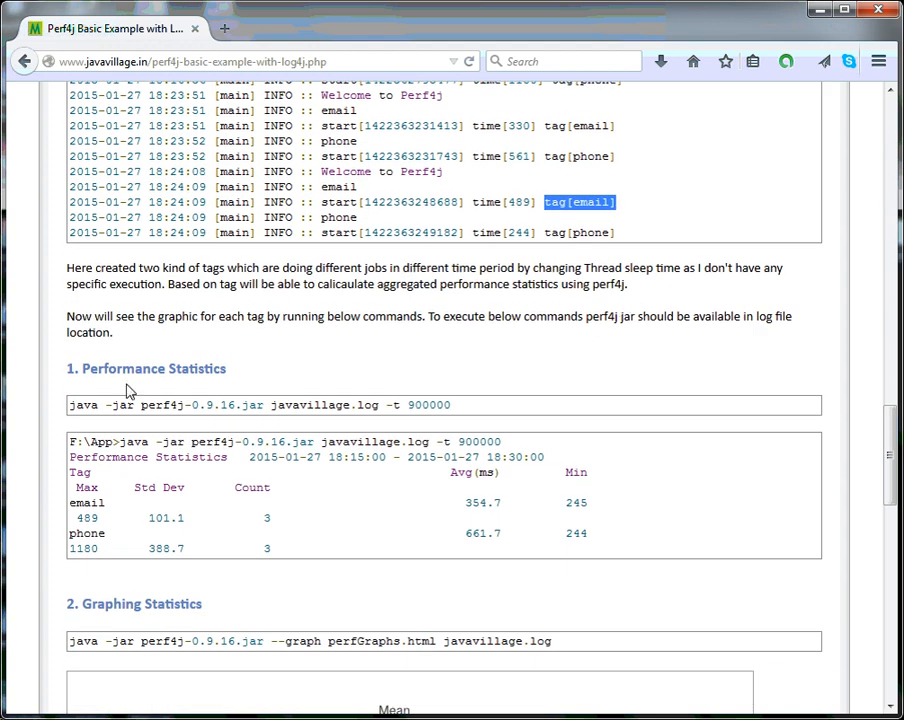
pyautogui.doubleClick(146, 368)
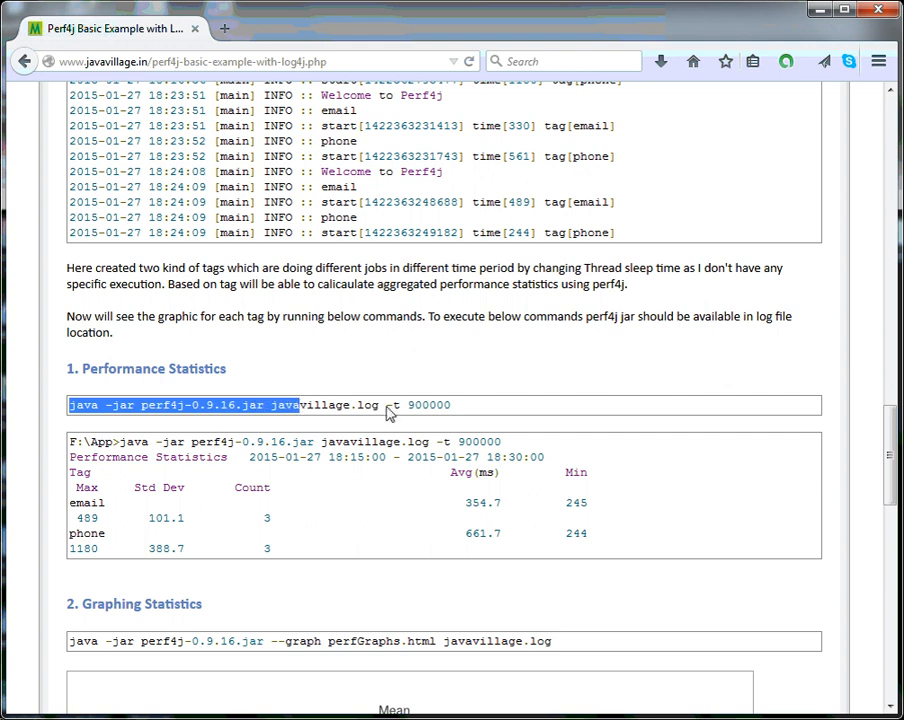
pyautogui.doubleClick(324, 404)
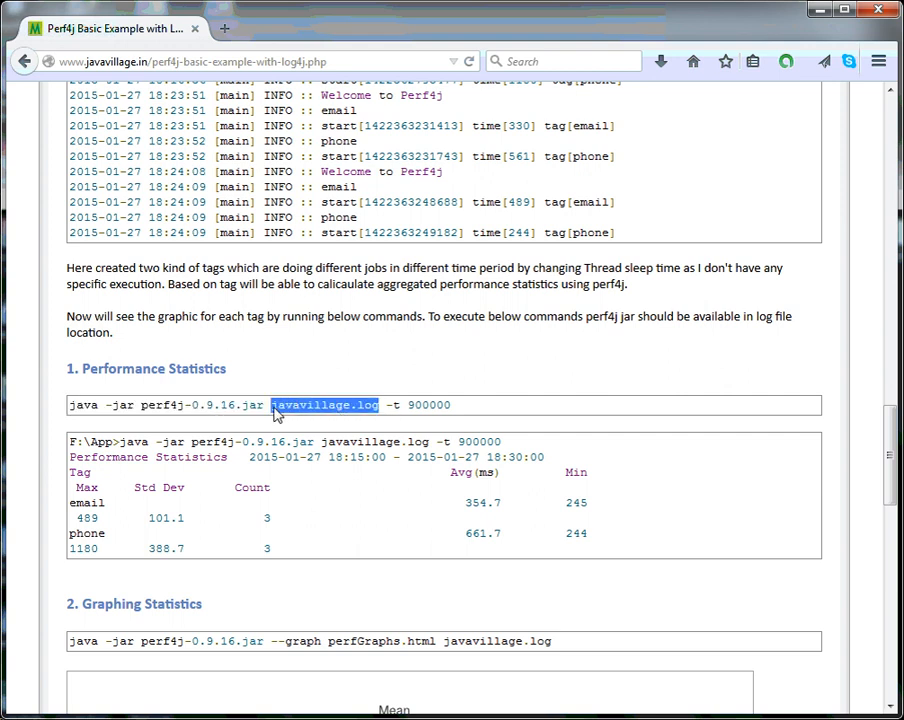
pyautogui.moveTo(450, 430)
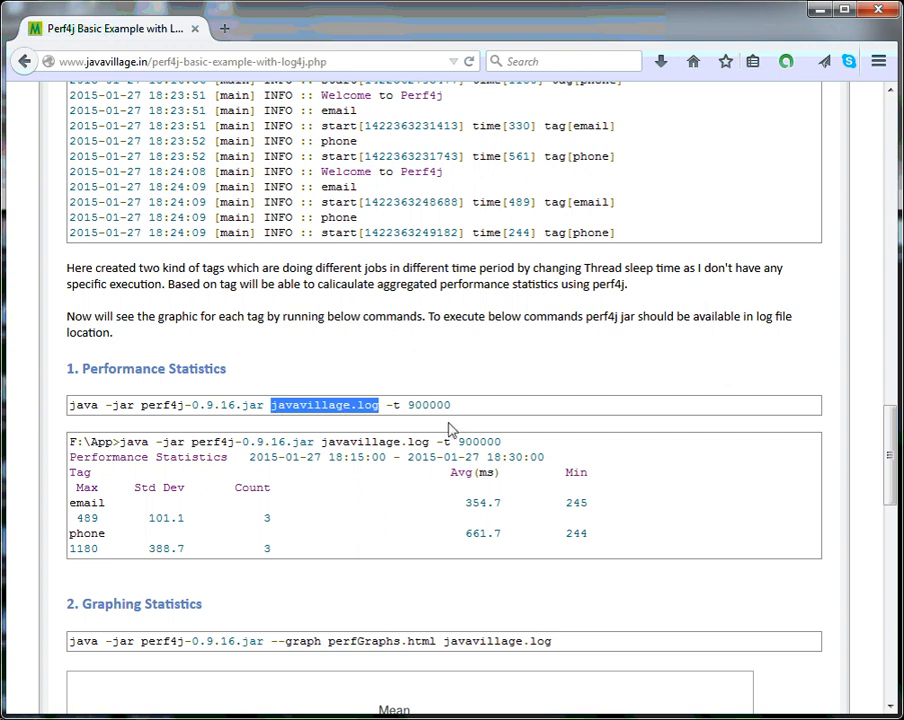
pyautogui.doubleClick(428, 404)
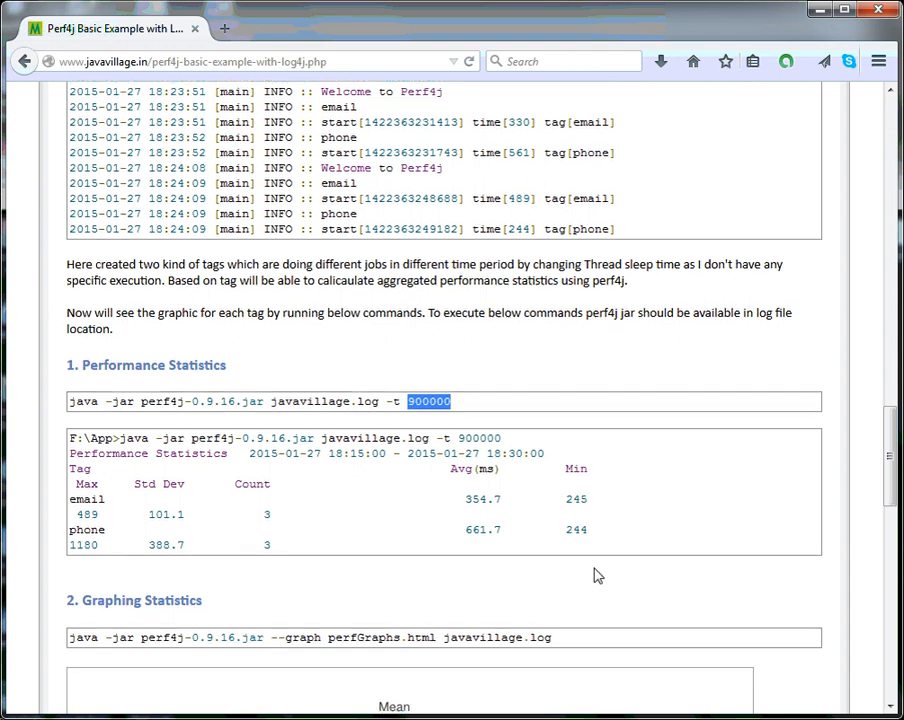
pyautogui.scroll(-3)
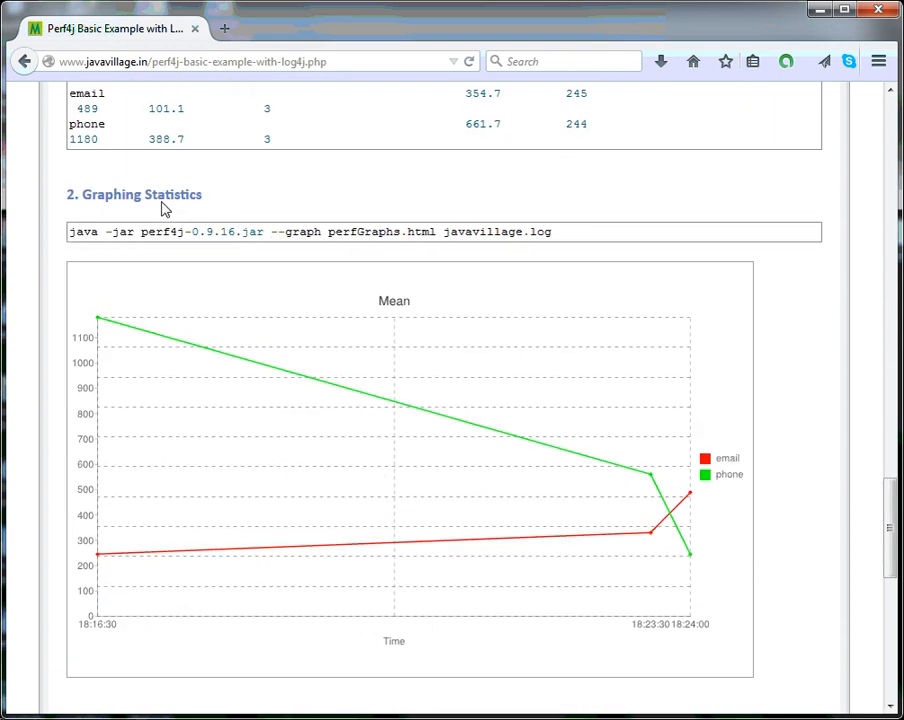
pyautogui.doubleClick(140, 194)
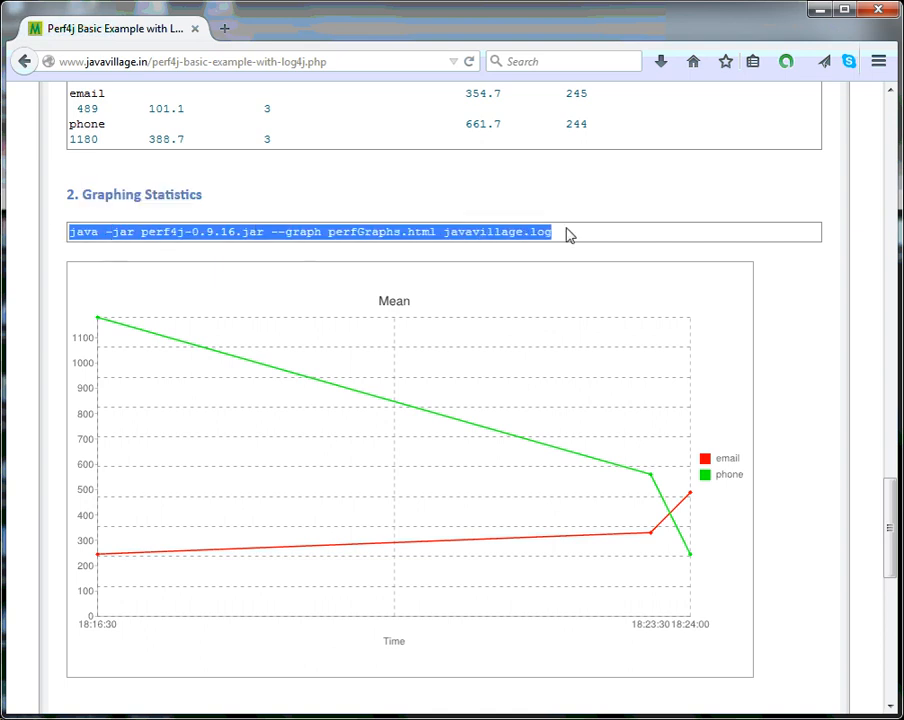
pyautogui.scroll(-3)
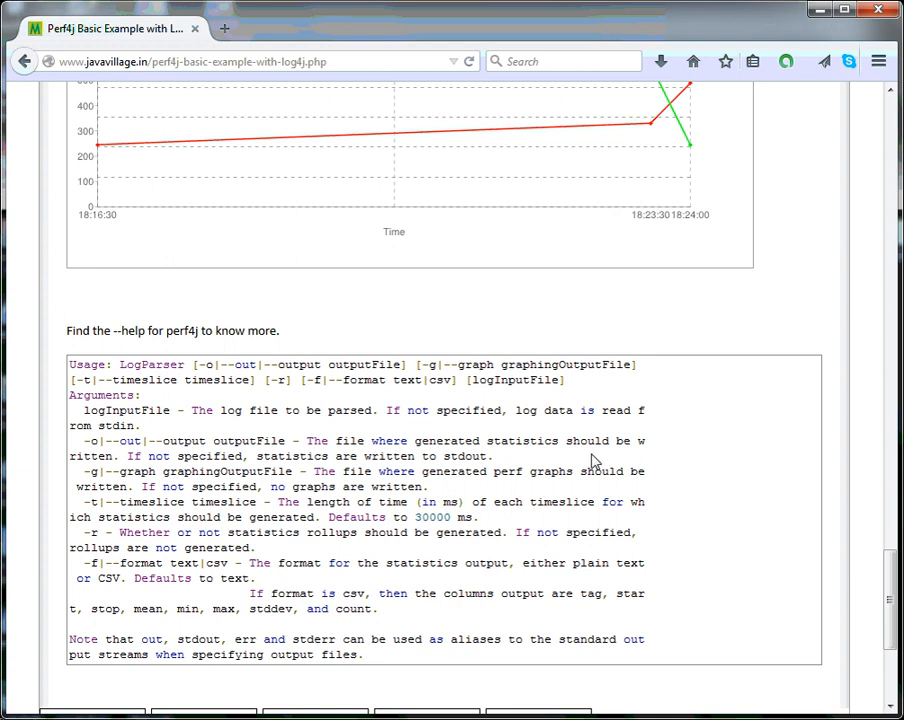
pyautogui.scroll(-3)
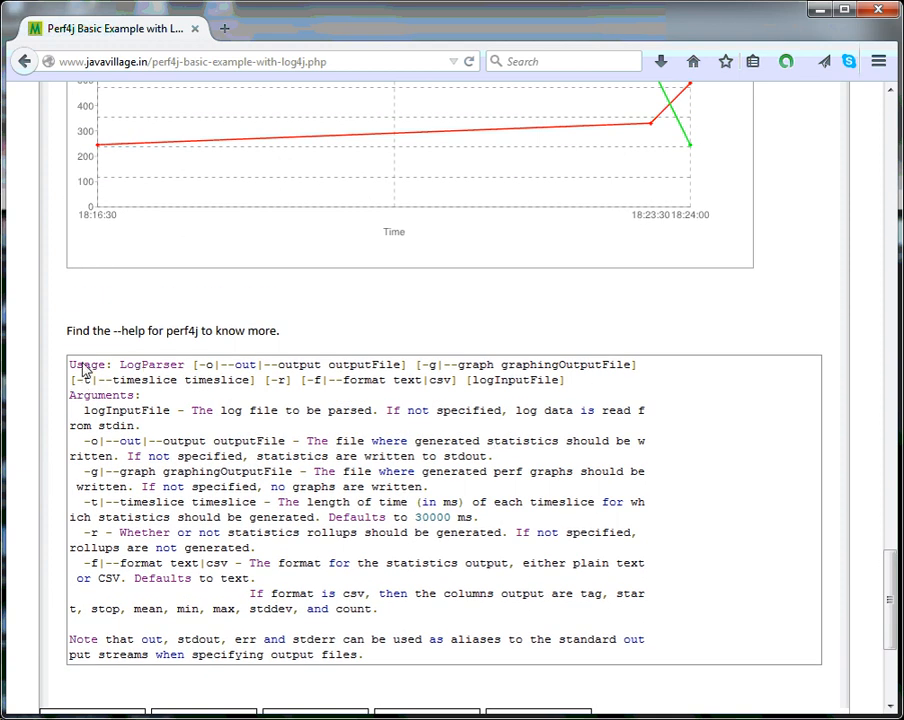
pyautogui.moveTo(70, 364); pyautogui.dragTo(200, 556)
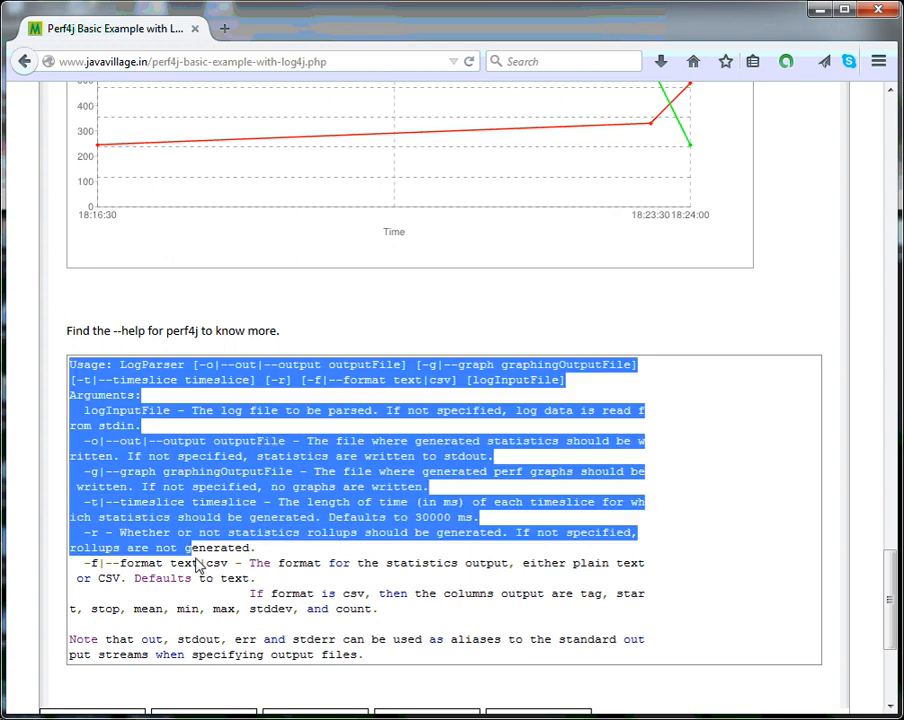
pyautogui.scroll(3)
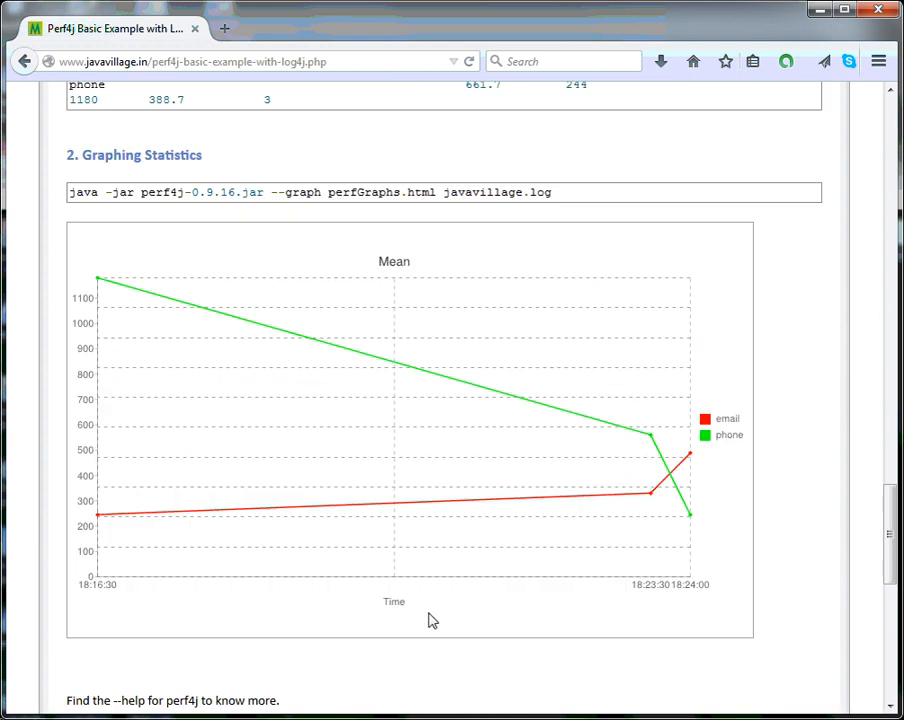
pyautogui.scroll(3)
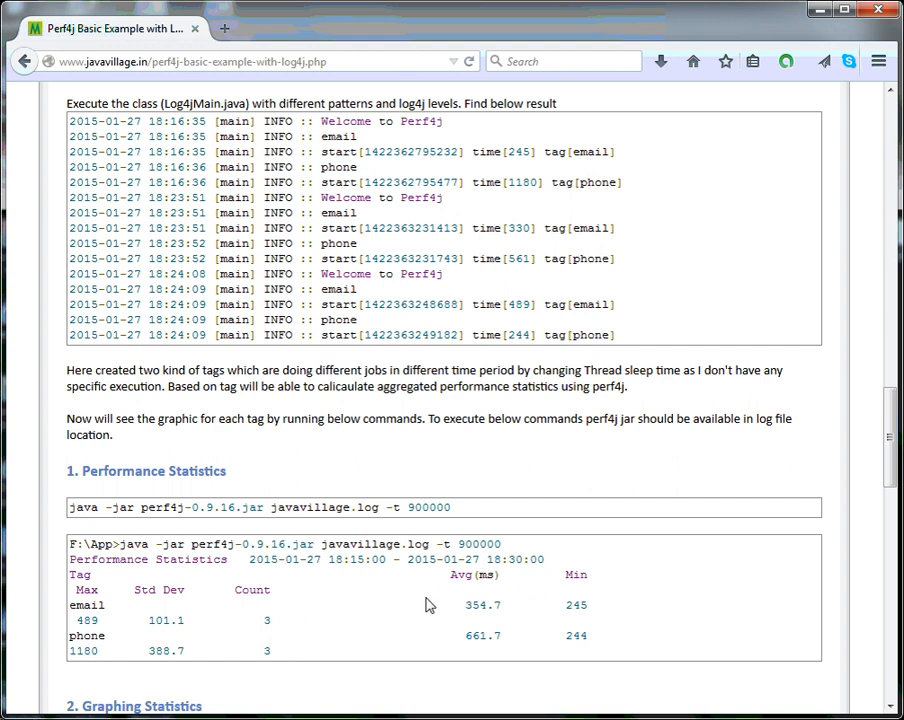
pyautogui.scroll(3)
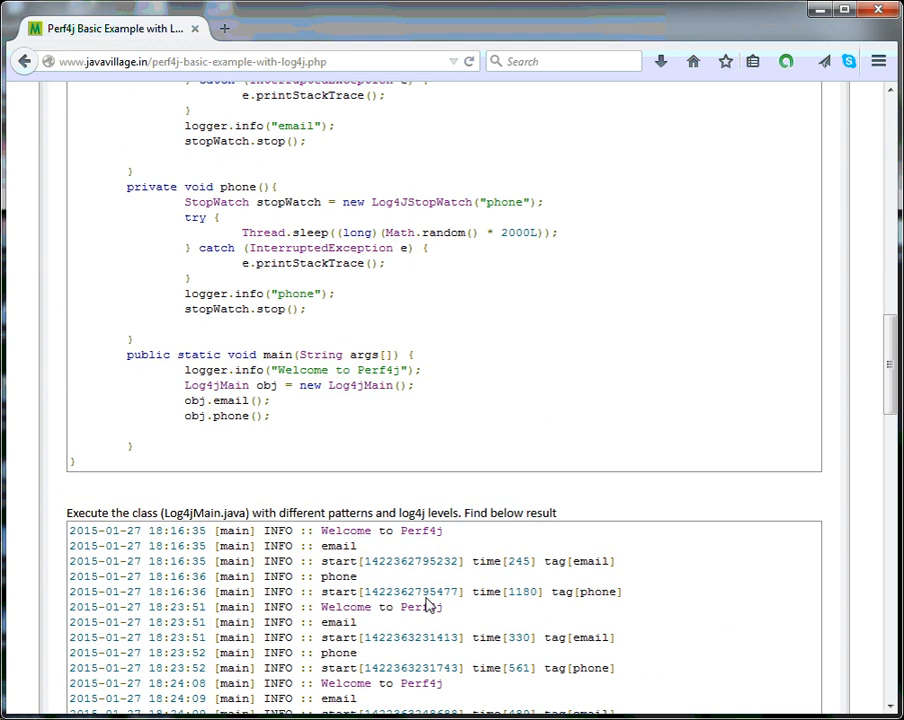
pyautogui.scroll(3)
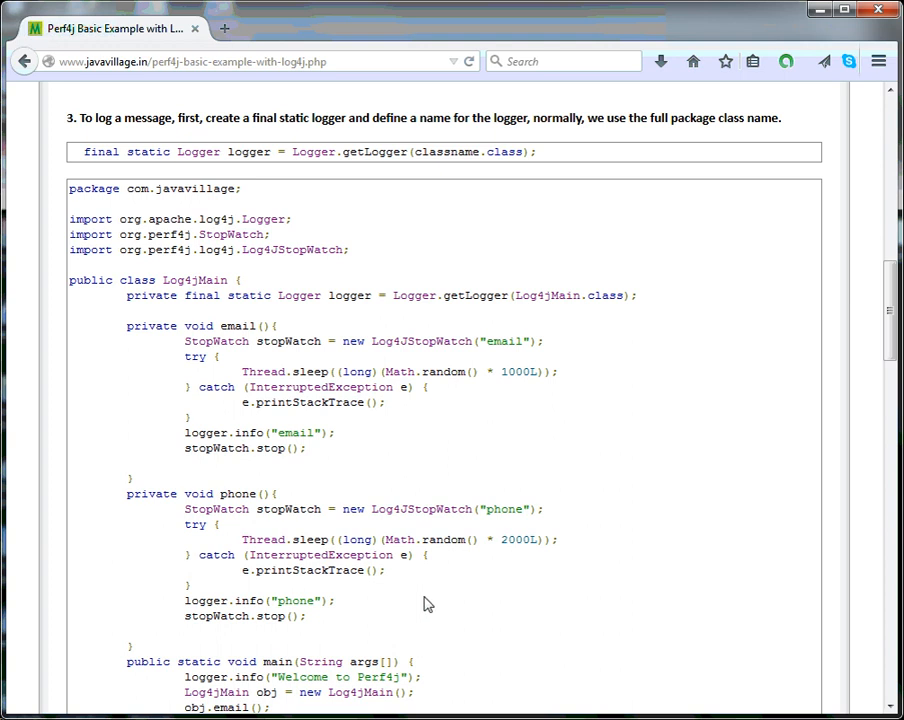
pyautogui.moveTo(420, 606)
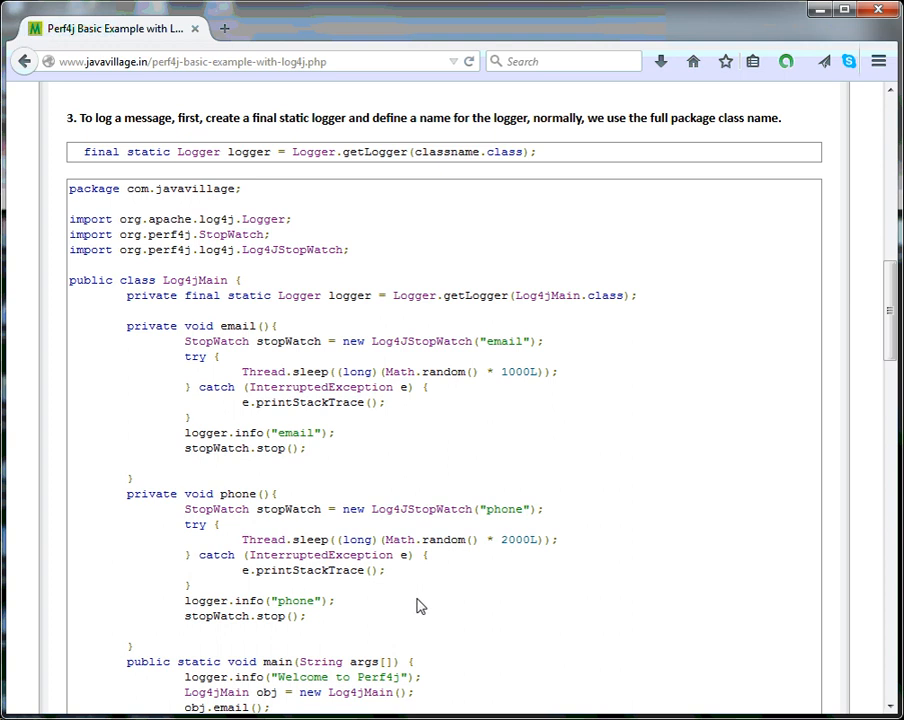
pyautogui.scroll(3)
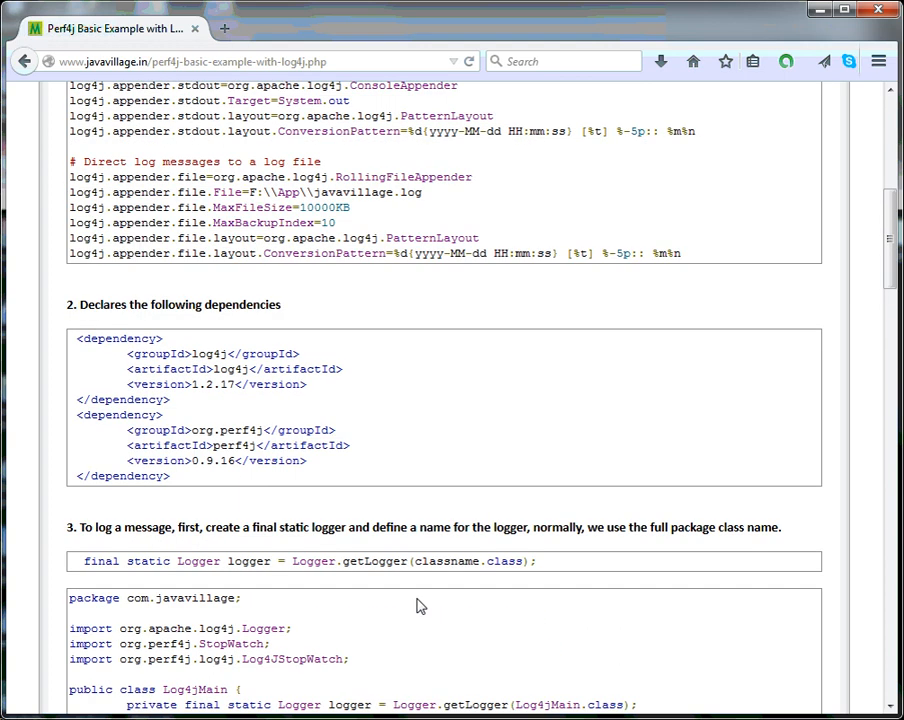
pyautogui.scroll(3)
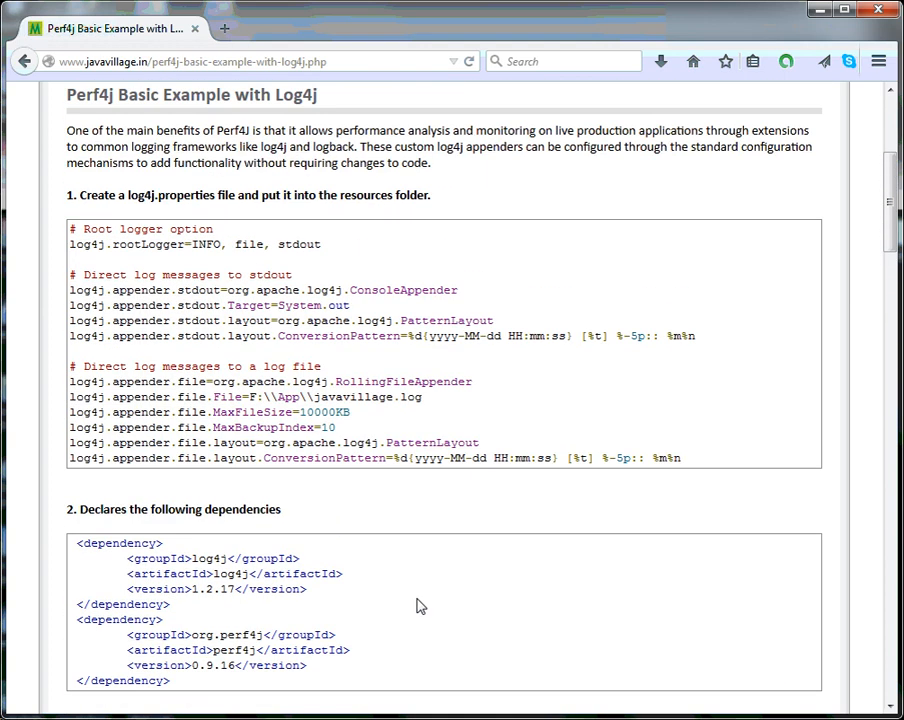